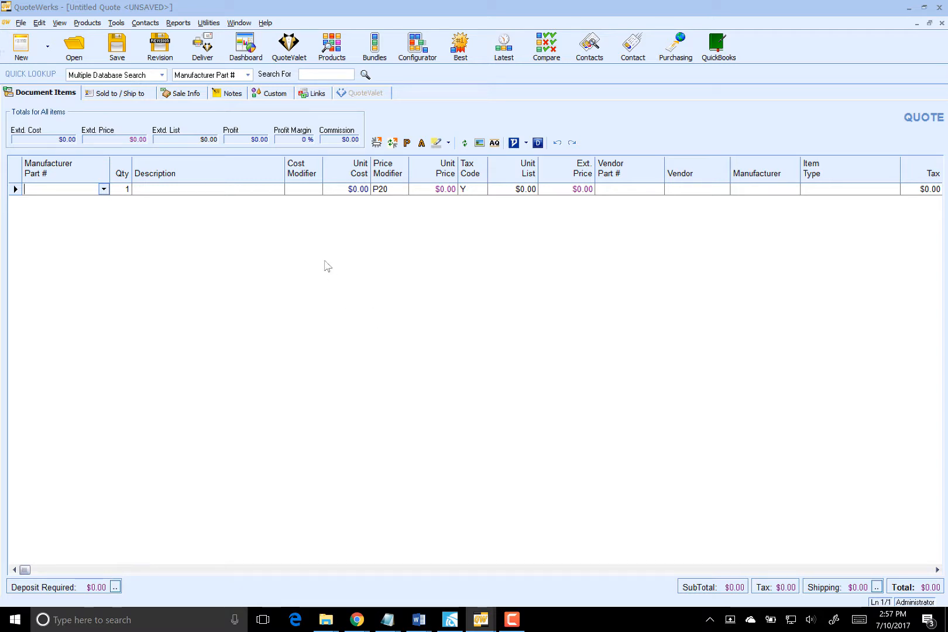
- Reach the ConnectWise Setup's Opportunities settings via Contacts > Setup Contact Manager
{"action": "left_click", "coordinate": [143, 22]}
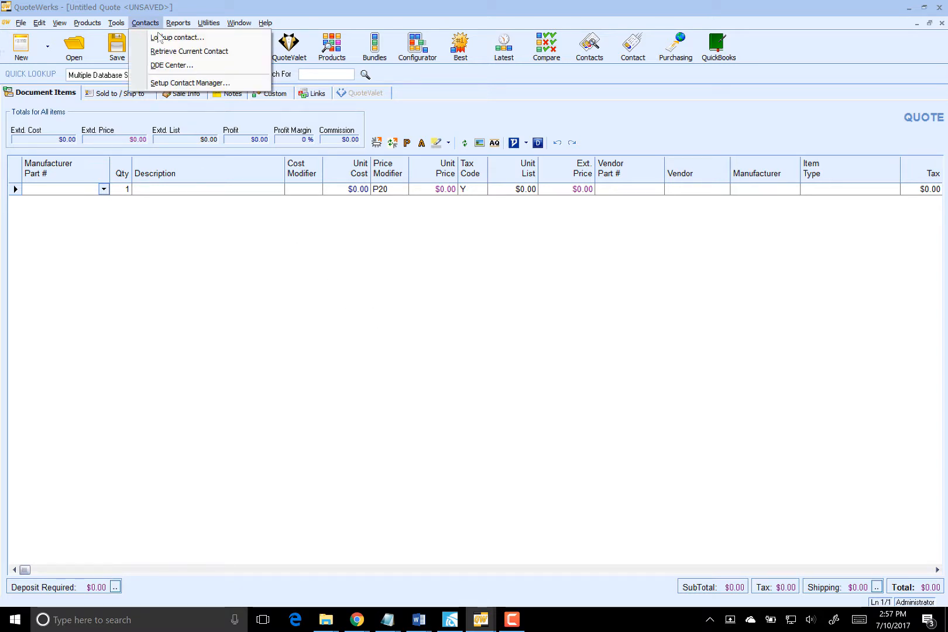
{"action": "left_click", "coordinate": [189, 82]}
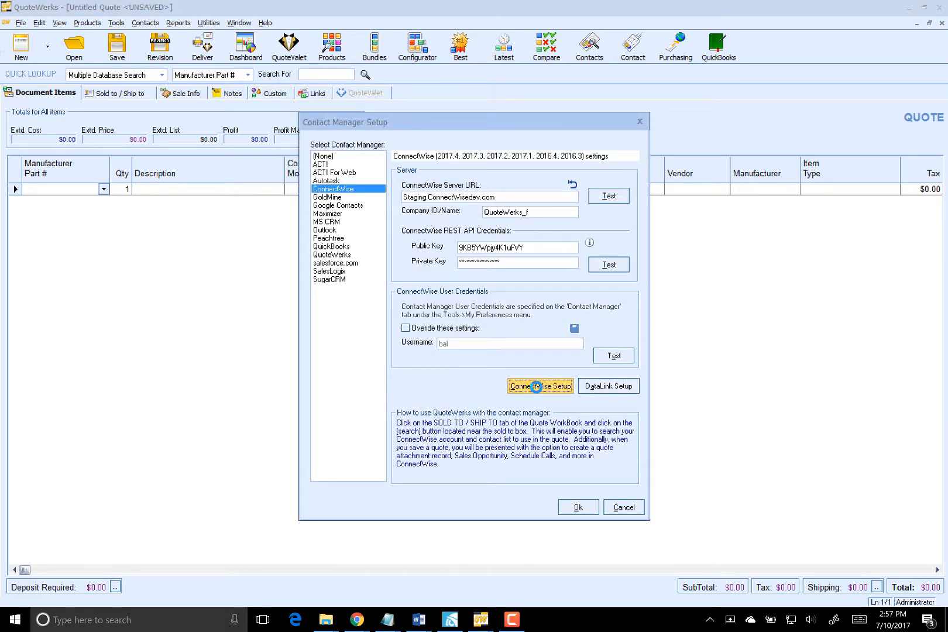
{"action": "left_click", "coordinate": [539, 386]}
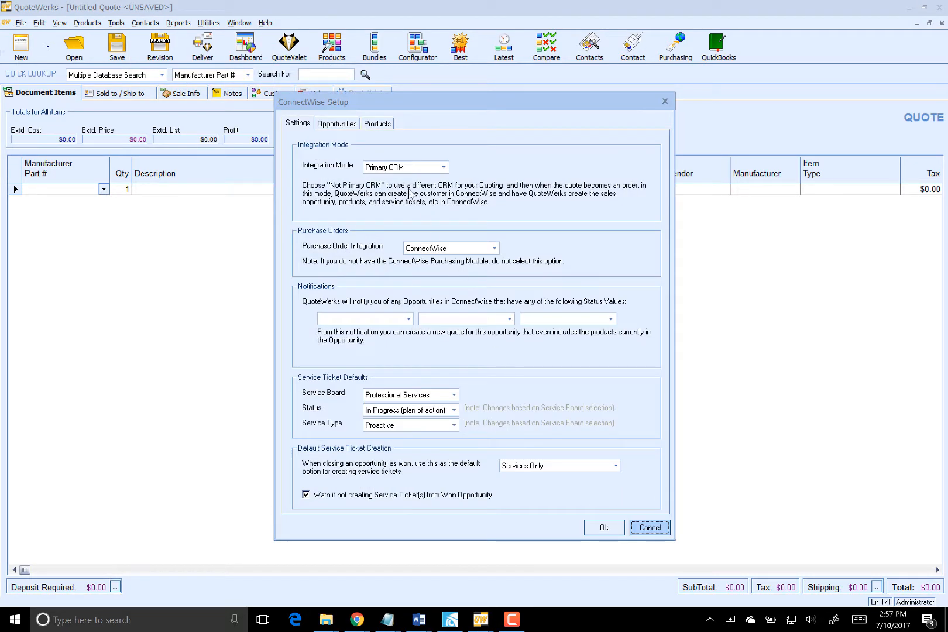
{"action": "left_click", "coordinate": [336, 123]}
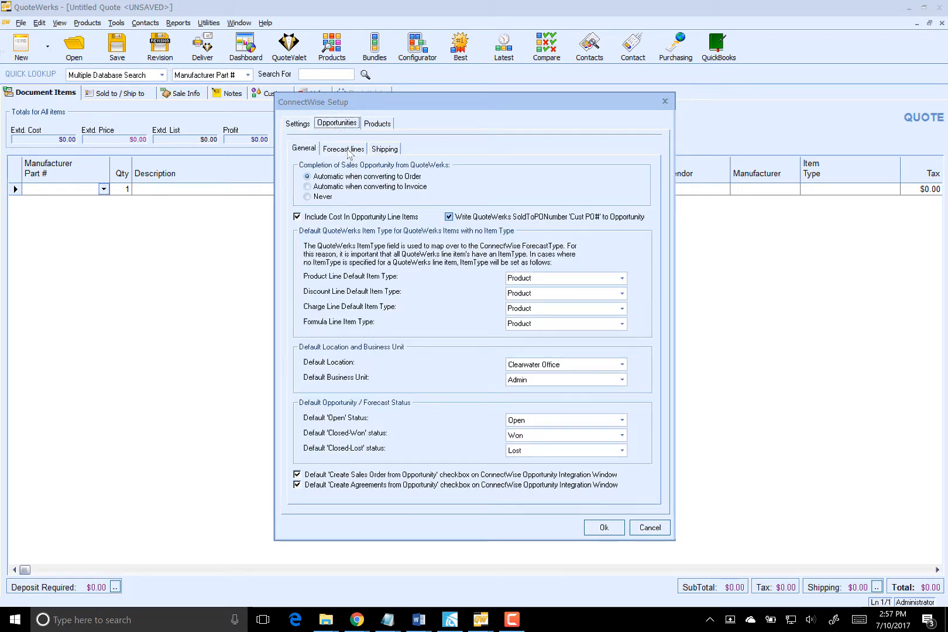
- Review the forecast-line item type mapping, then move on to the Products settings
{"action": "left_click", "coordinate": [343, 149]}
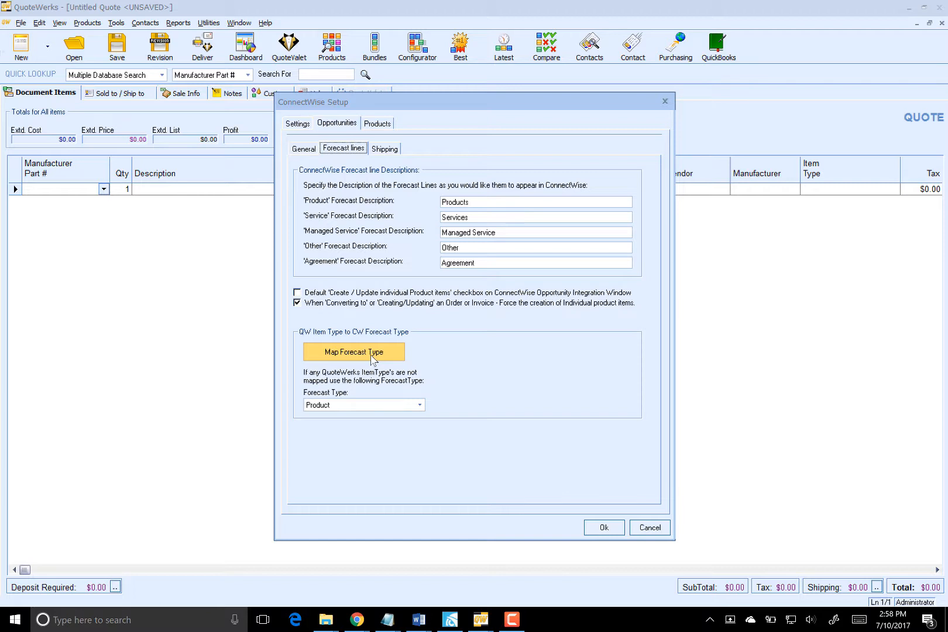
{"action": "left_click", "coordinate": [354, 351]}
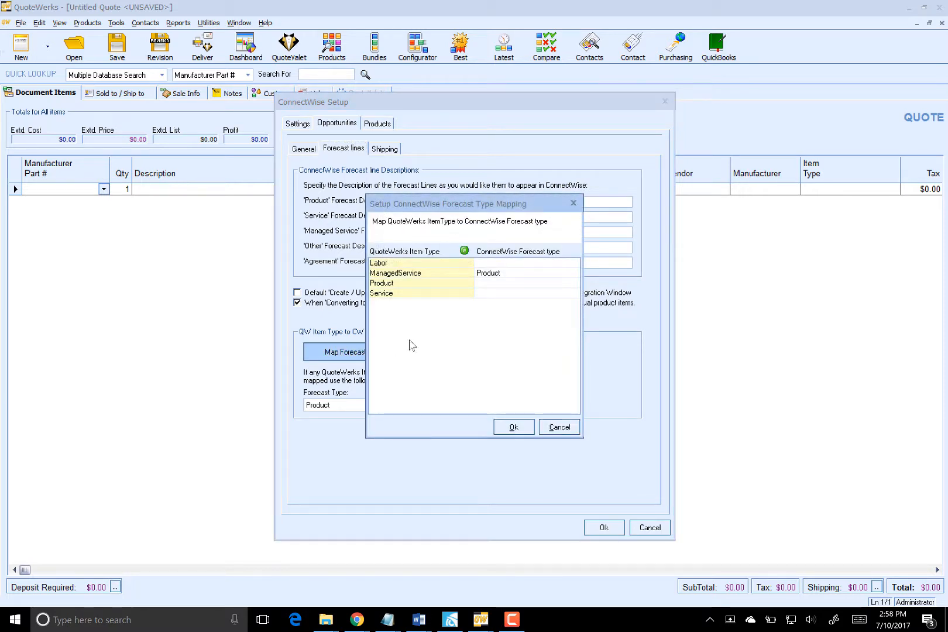
{"action": "mouse_move", "coordinate": [456, 299]}
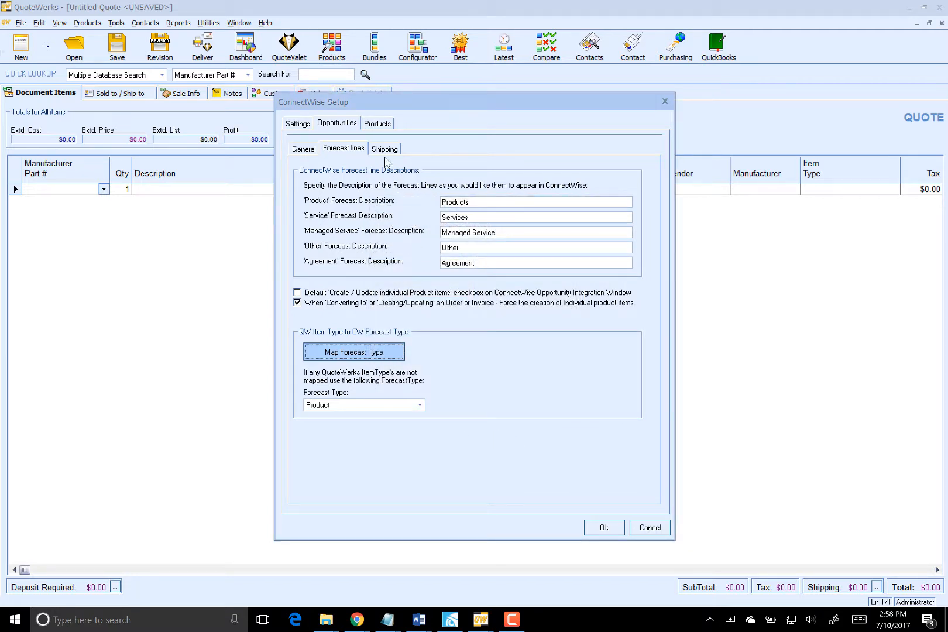
{"action": "left_click", "coordinate": [377, 123]}
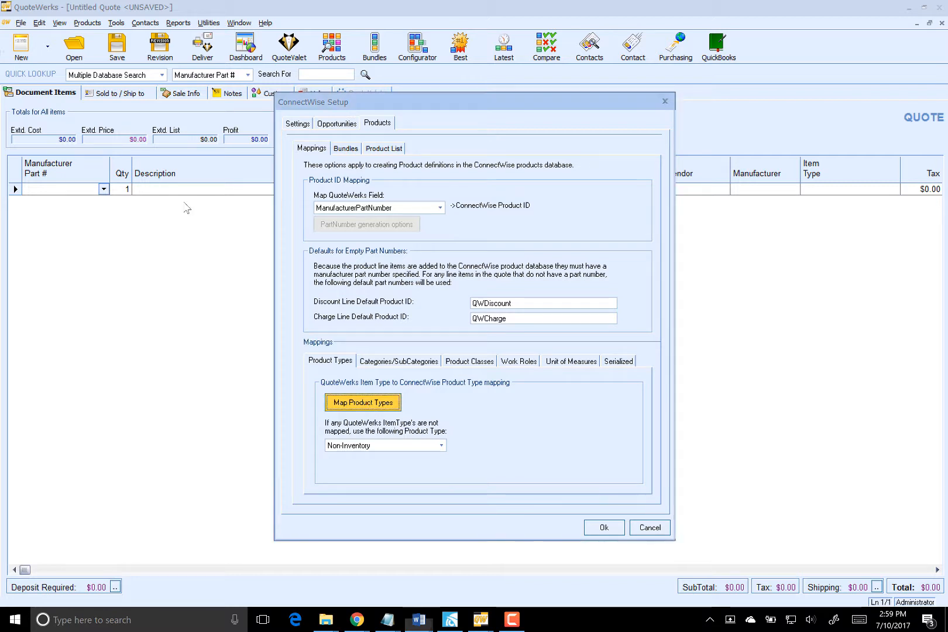
- Review the item type to product type mapping, then show the Categories/SubCategories settings
{"action": "left_click", "coordinate": [362, 402]}
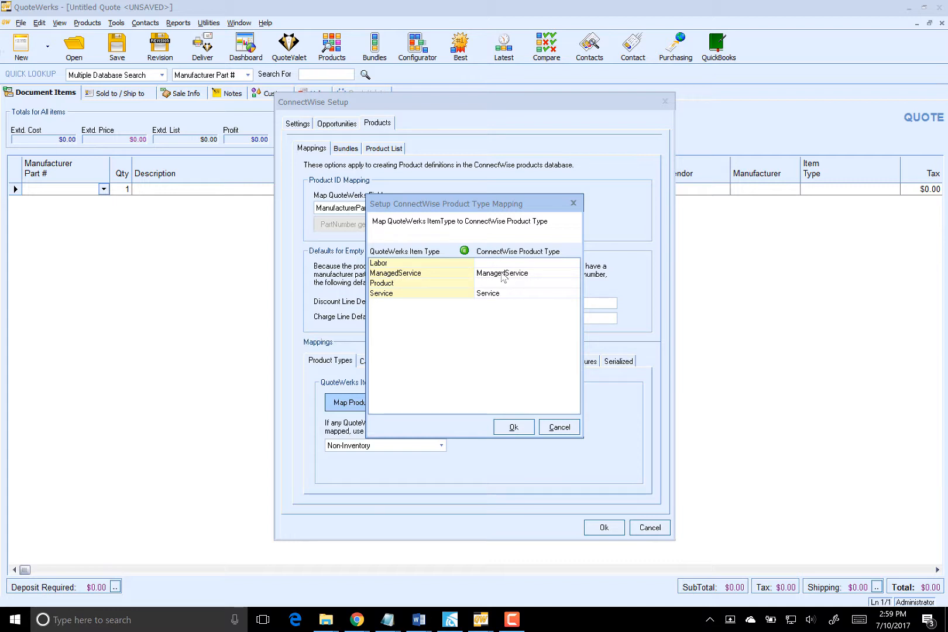
{"action": "left_click", "coordinate": [512, 427]}
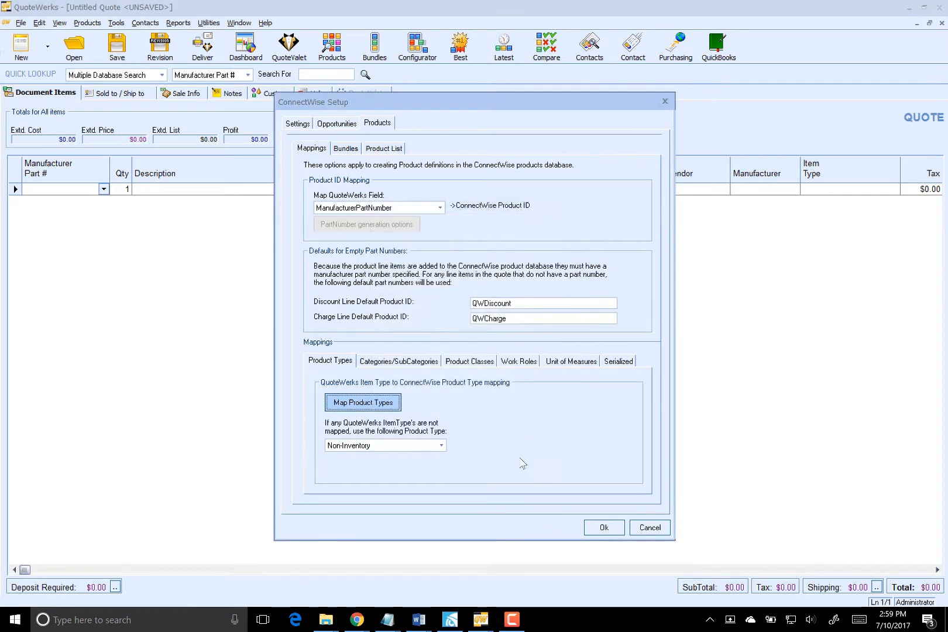
{"action": "left_click", "coordinate": [397, 360]}
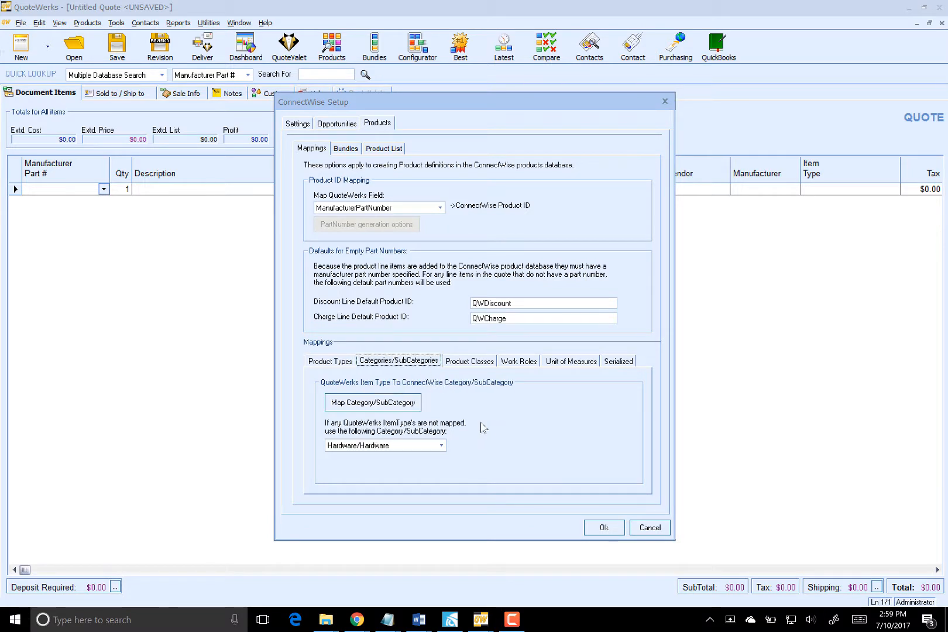
{"action": "mouse_move", "coordinate": [454, 424]}
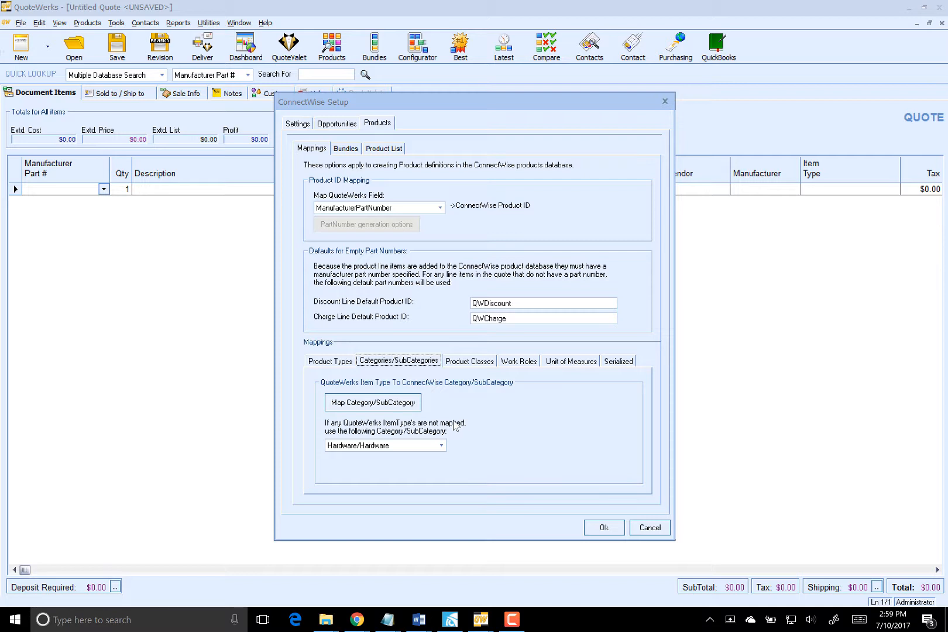
{"action": "mouse_move", "coordinate": [462, 420]}
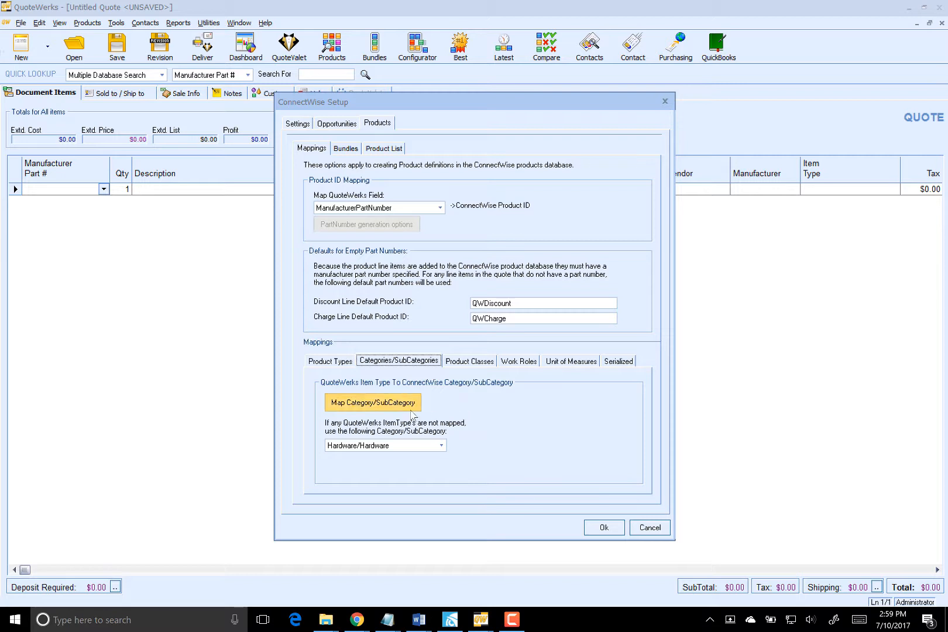
{"action": "left_click", "coordinate": [373, 403]}
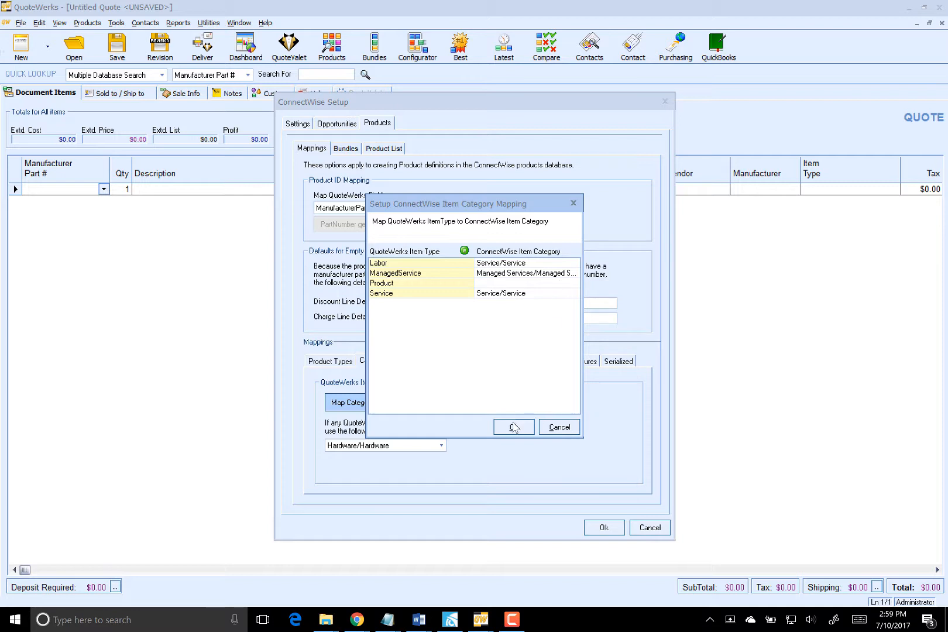
{"action": "left_click", "coordinate": [512, 427]}
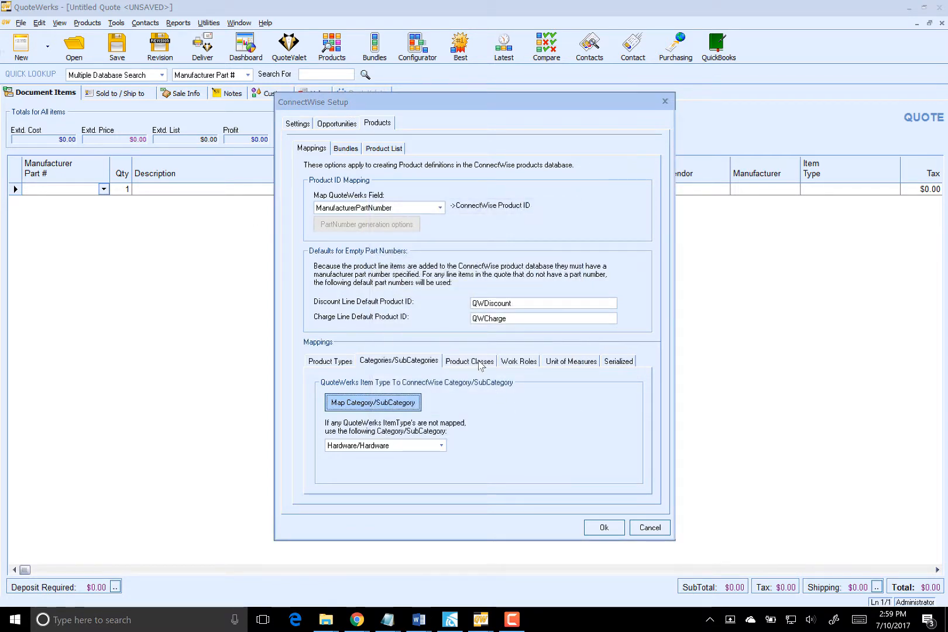
- Verify in Product Classes that ManagedService maps to Agreement and Labor/Service to Service
{"action": "left_click", "coordinate": [468, 360]}
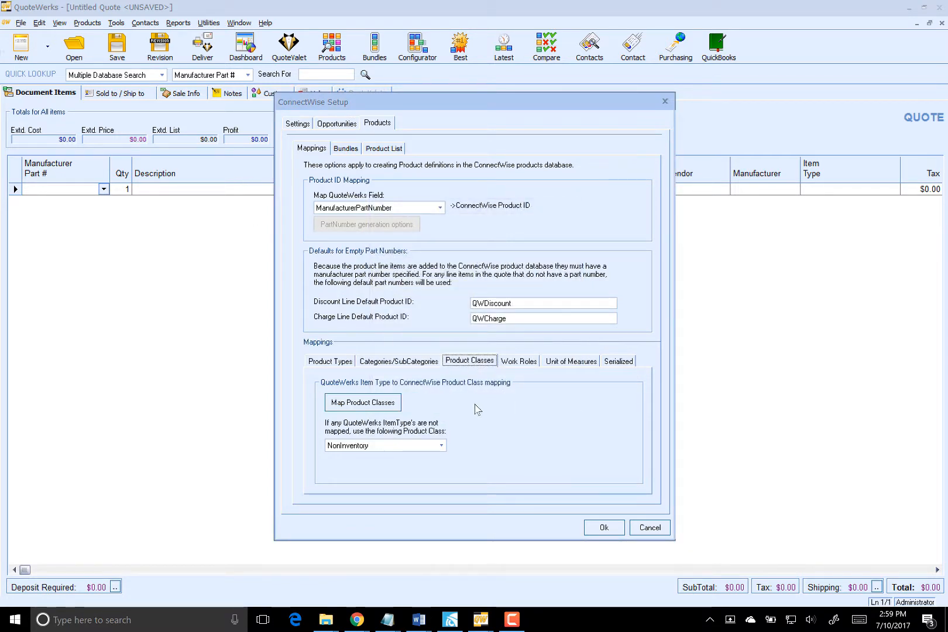
{"action": "mouse_move", "coordinate": [456, 401]}
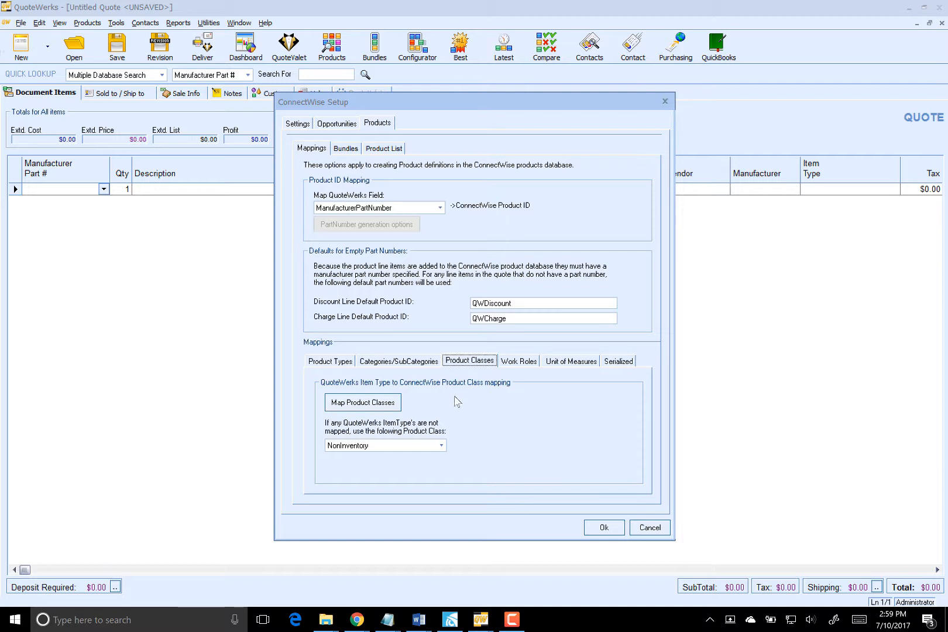
{"action": "mouse_move", "coordinate": [441, 405]}
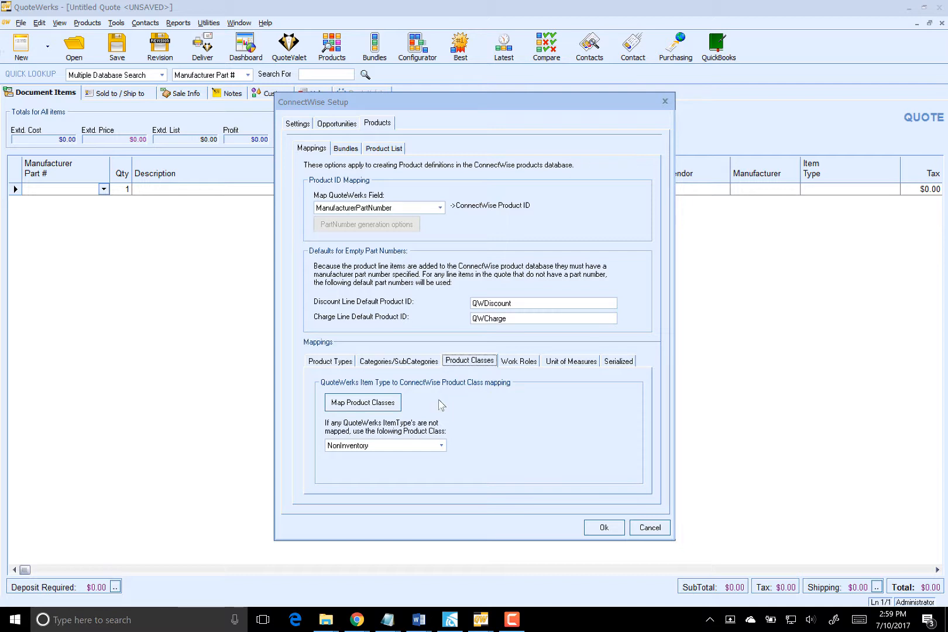
{"action": "mouse_move", "coordinate": [435, 406]}
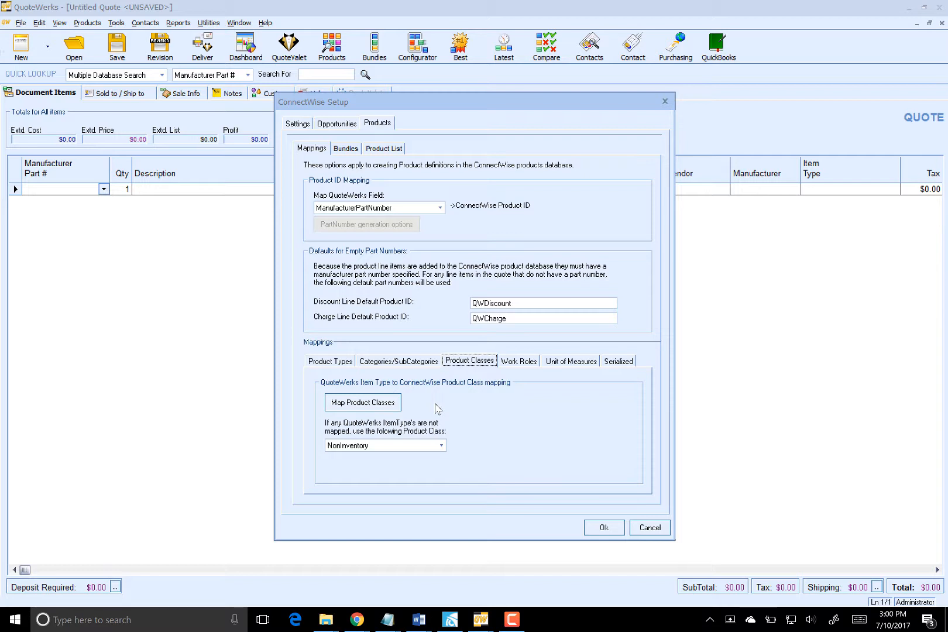
{"action": "mouse_move", "coordinate": [440, 406]}
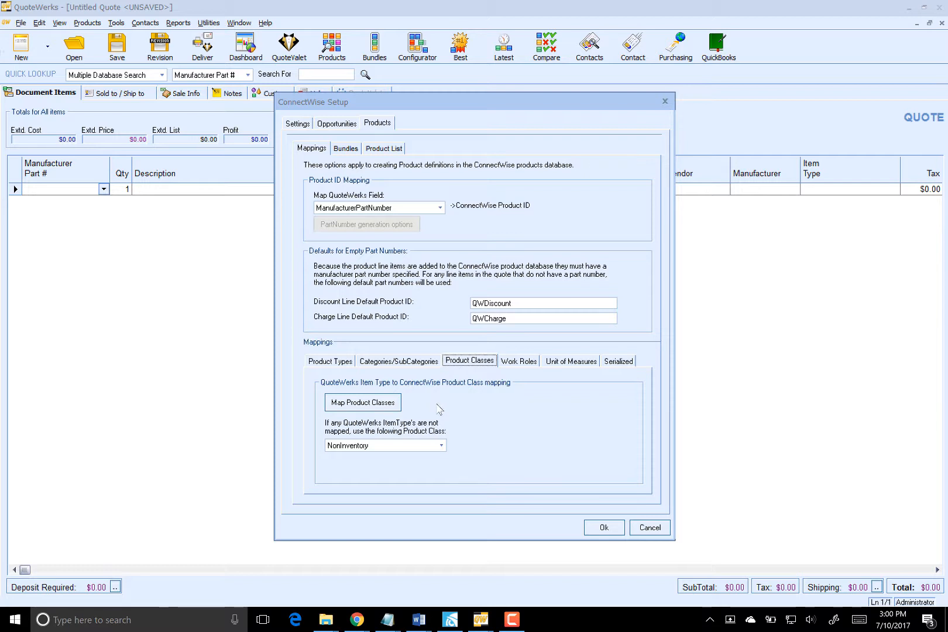
{"action": "mouse_move", "coordinate": [436, 407]}
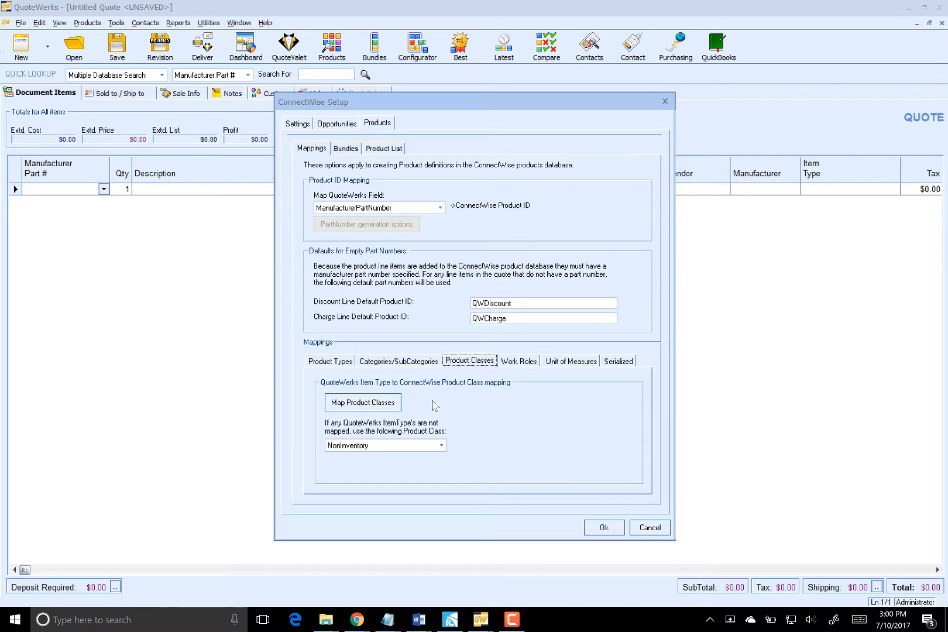
{"action": "mouse_move", "coordinate": [435, 404]}
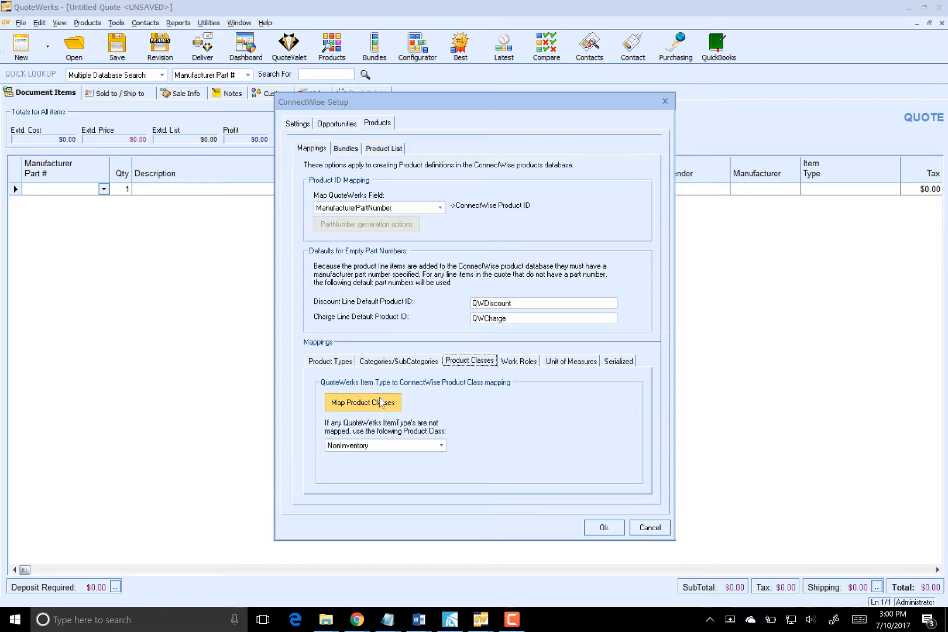
{"action": "left_click", "coordinate": [362, 403]}
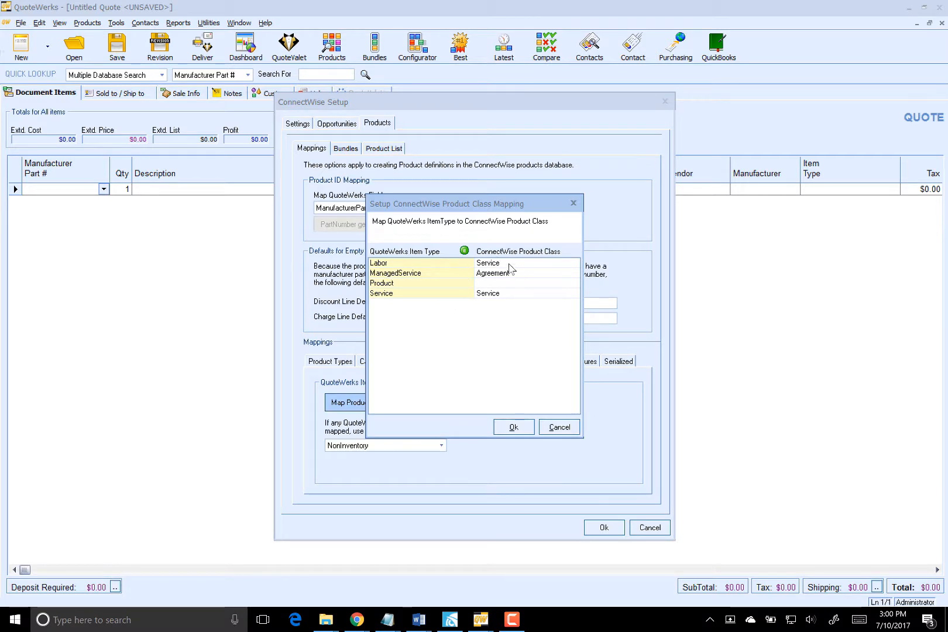
{"action": "left_click", "coordinate": [512, 426]}
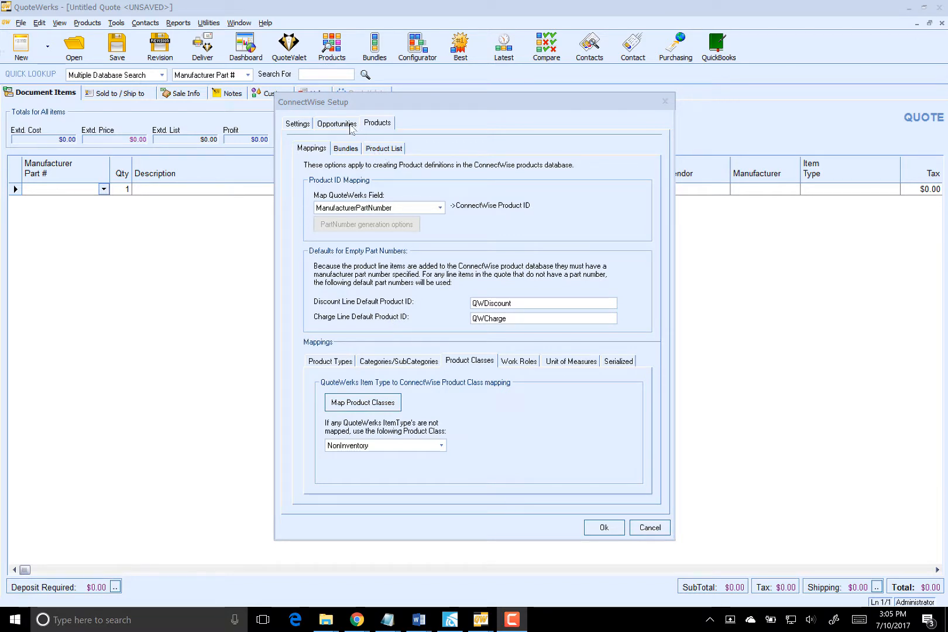
- Confirm 'Create Sales Order' and 'Create Agreements' stay ticked and save the ConnectWise setup
{"action": "left_click", "coordinate": [336, 123]}
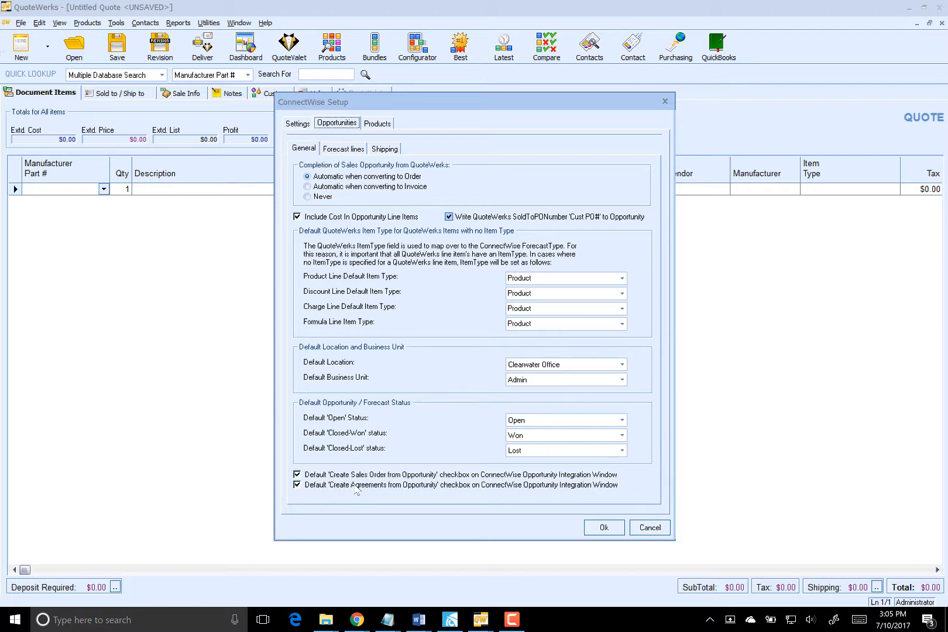
{"action": "mouse_move", "coordinate": [484, 492]}
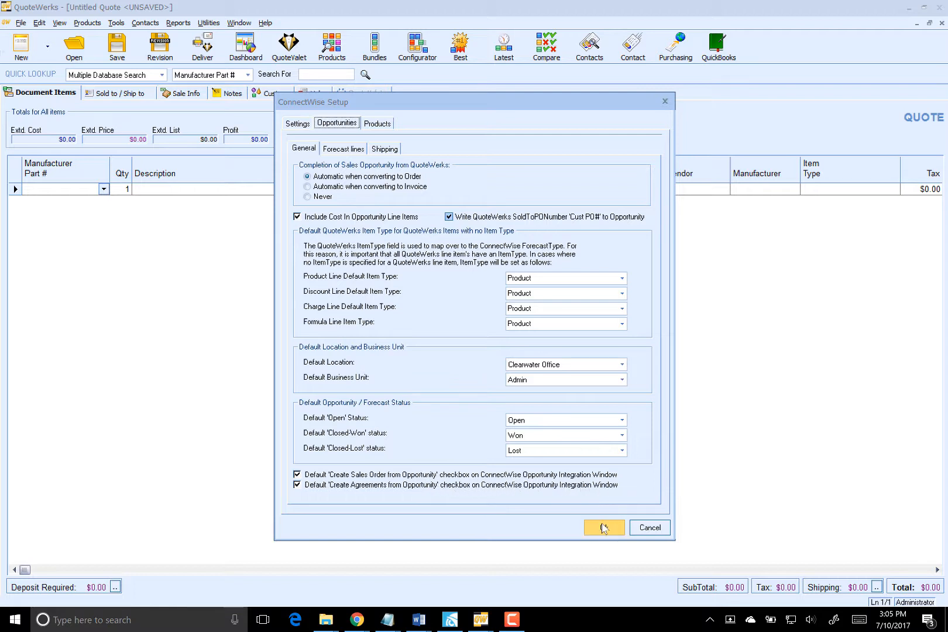
{"action": "left_click", "coordinate": [603, 527]}
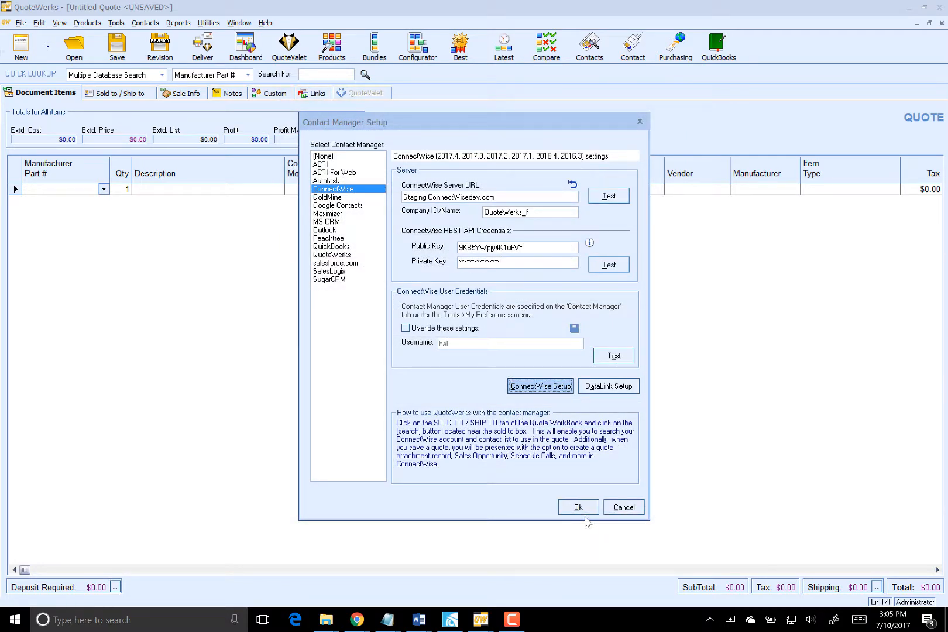
- Add the Managed Workstation item, quantity 1 at $10.00, to the Thors Hammers quote
{"action": "left_click", "coordinate": [577, 507]}
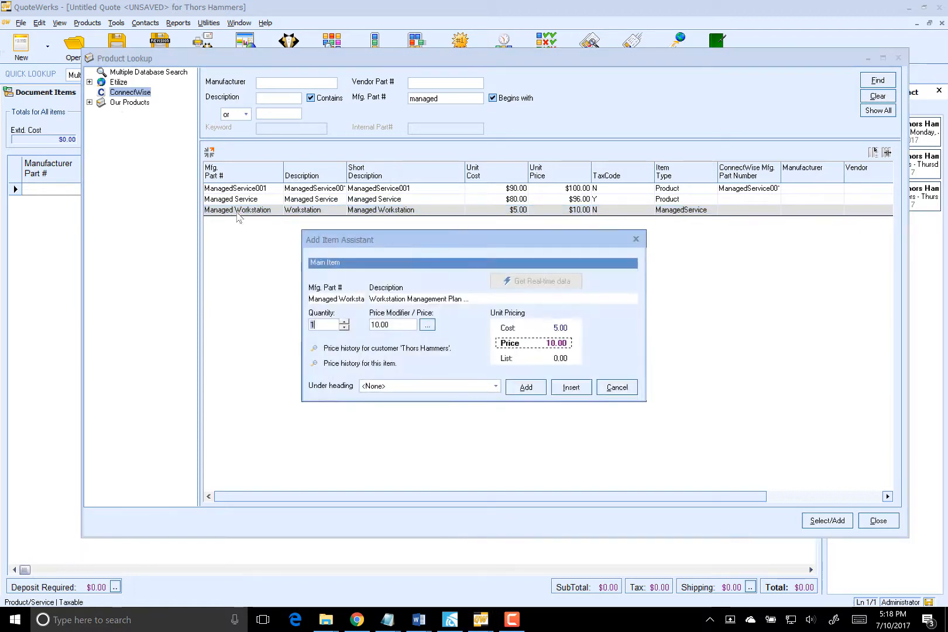
{"action": "left_click", "coordinate": [524, 387]}
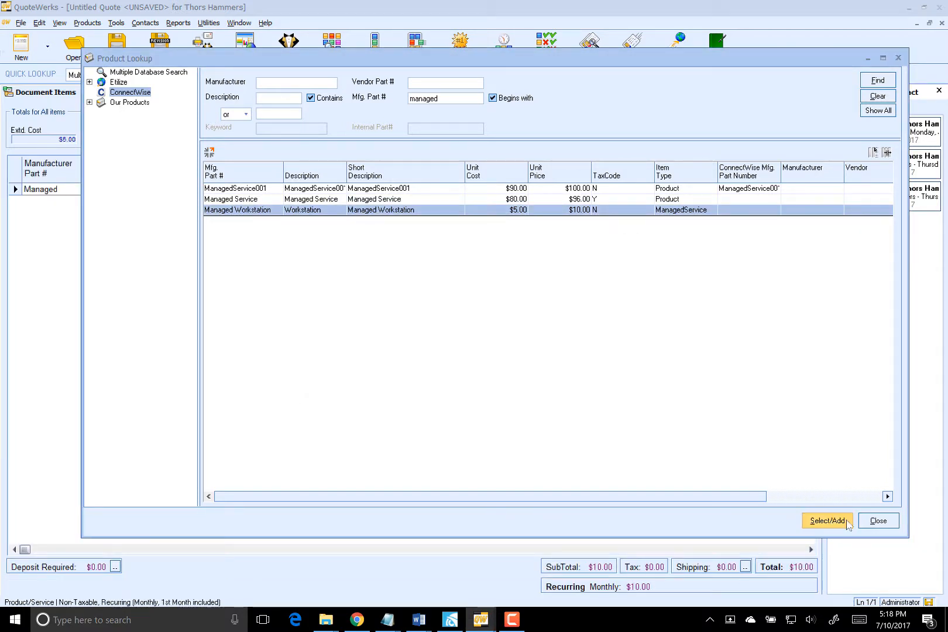
{"action": "left_click", "coordinate": [826, 521]}
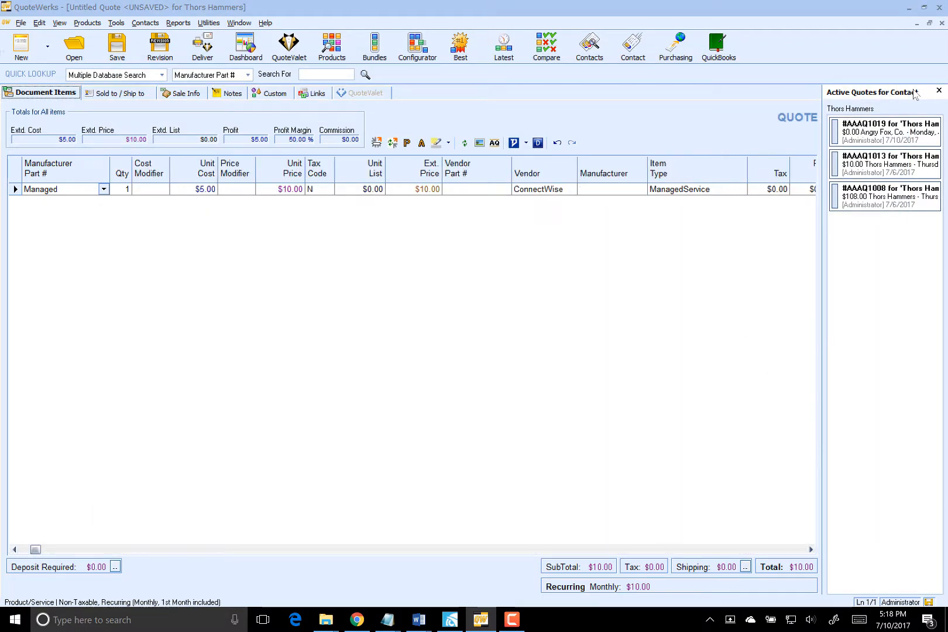
- Close the Active Quotes pane and bring the items grid's Description column back into view
{"action": "left_click", "coordinate": [938, 91]}
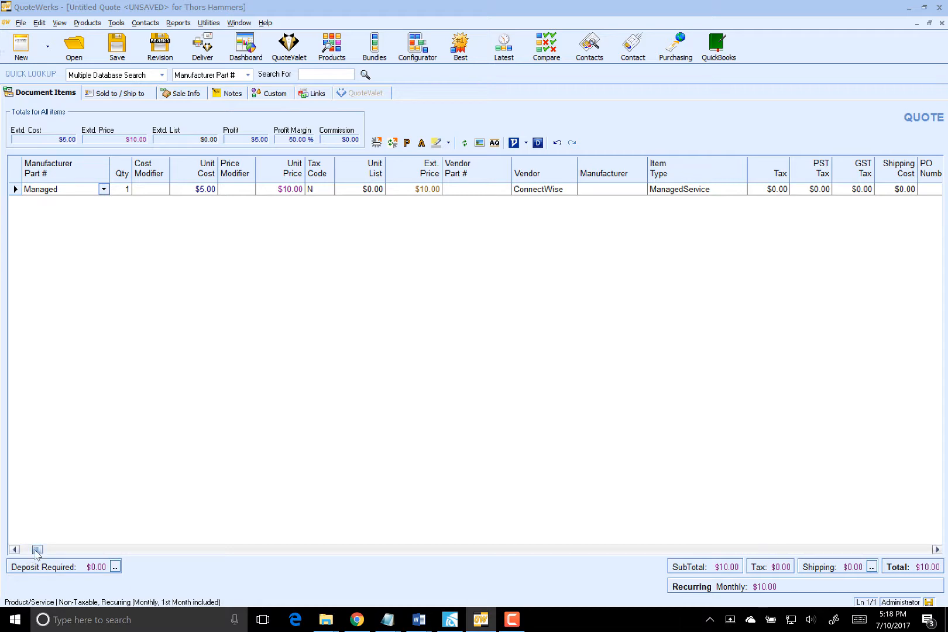
{"action": "left_click", "coordinate": [115, 46]}
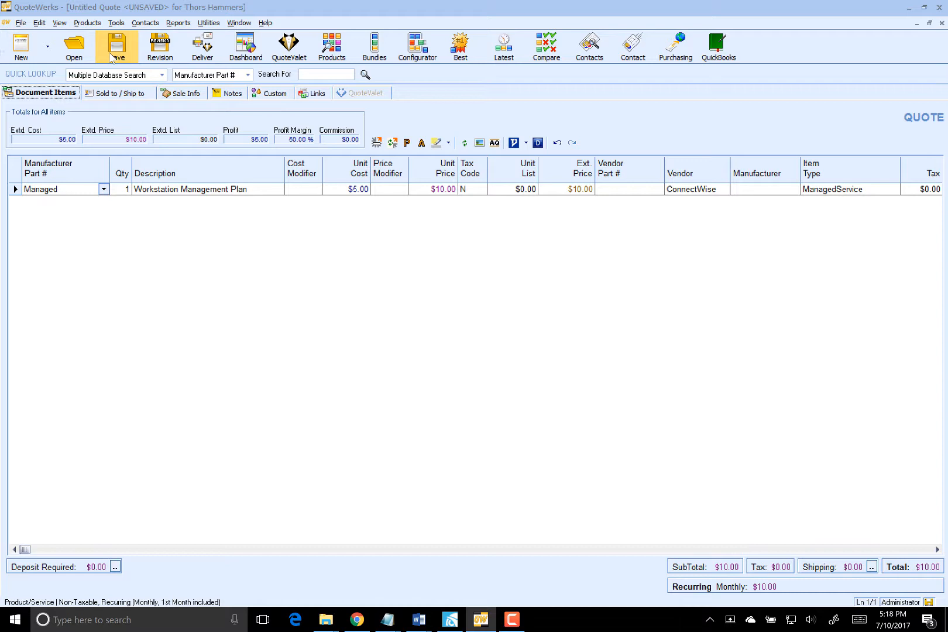
- Save the quote as 'Example Agreement' and create its ConnectWise opportunity
{"action": "left_click", "coordinate": [119, 46]}
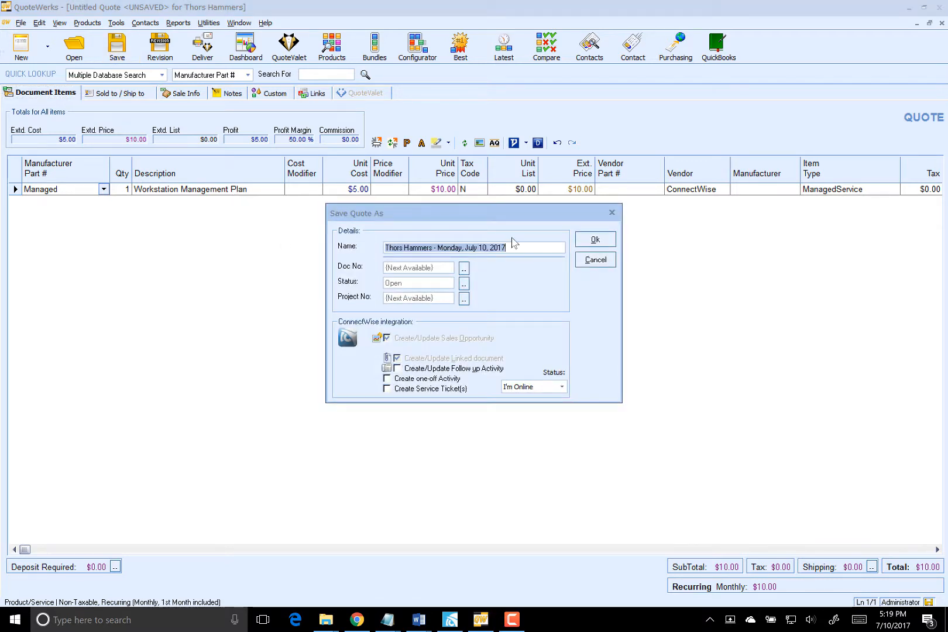
{"action": "type", "text": "Example A"}
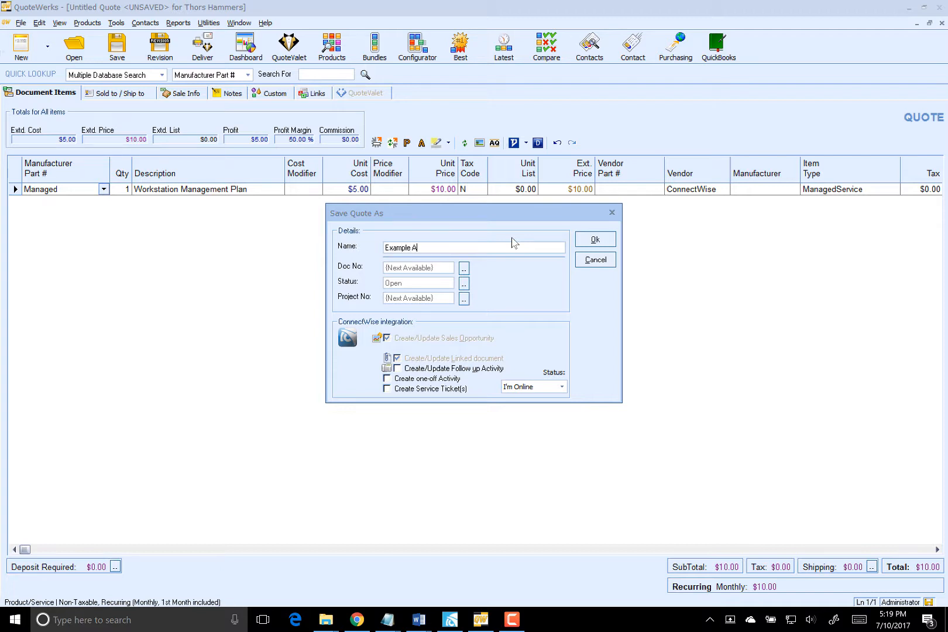
{"action": "type", "text": "greement"}
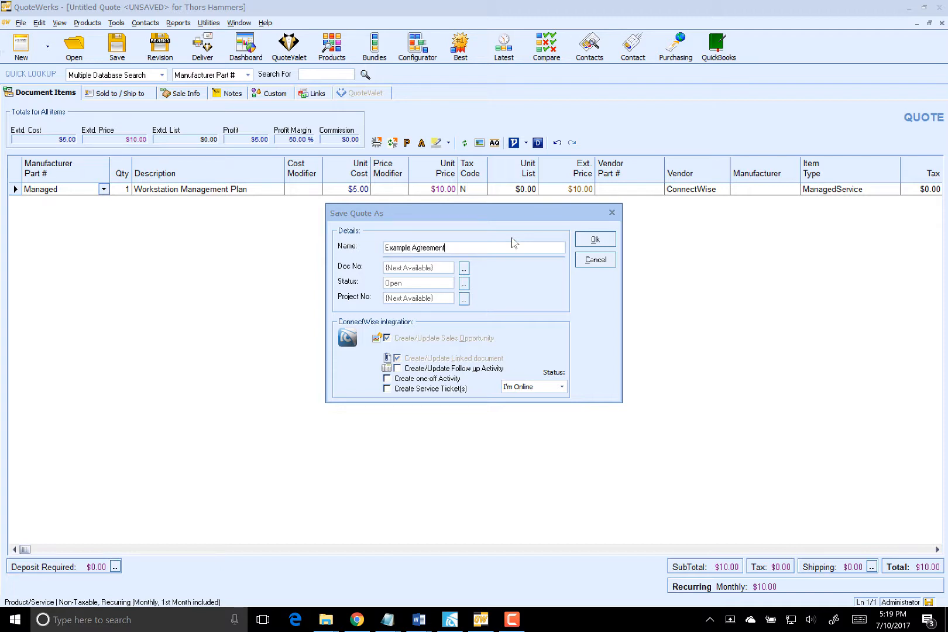
{"action": "left_click", "coordinate": [593, 239]}
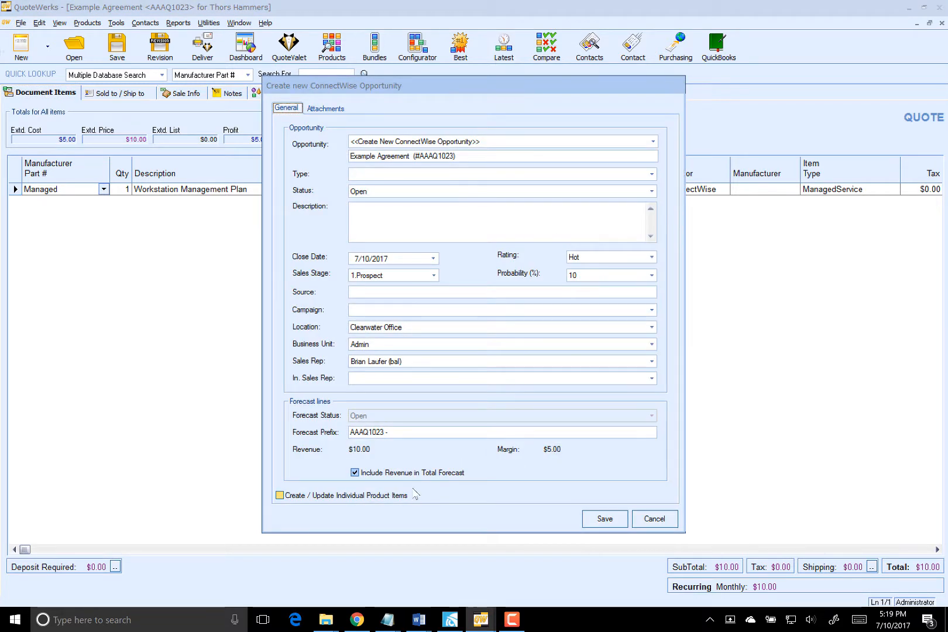
{"action": "left_click", "coordinate": [603, 518]}
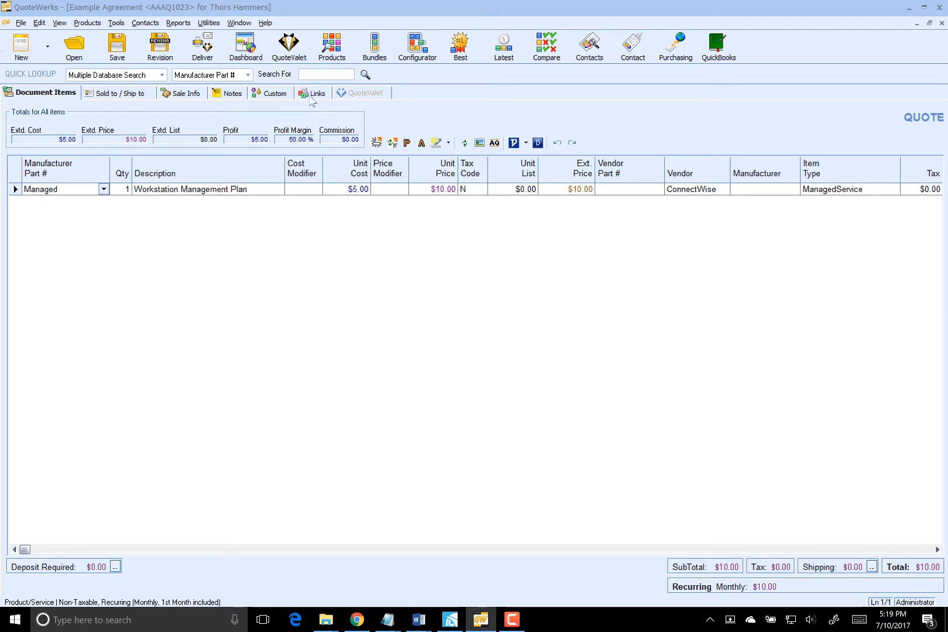
- View the Example Agreement opportunity and its $130.00 forecast in ConnectWise, then return to QuoteWerks
{"action": "left_click", "coordinate": [313, 93]}
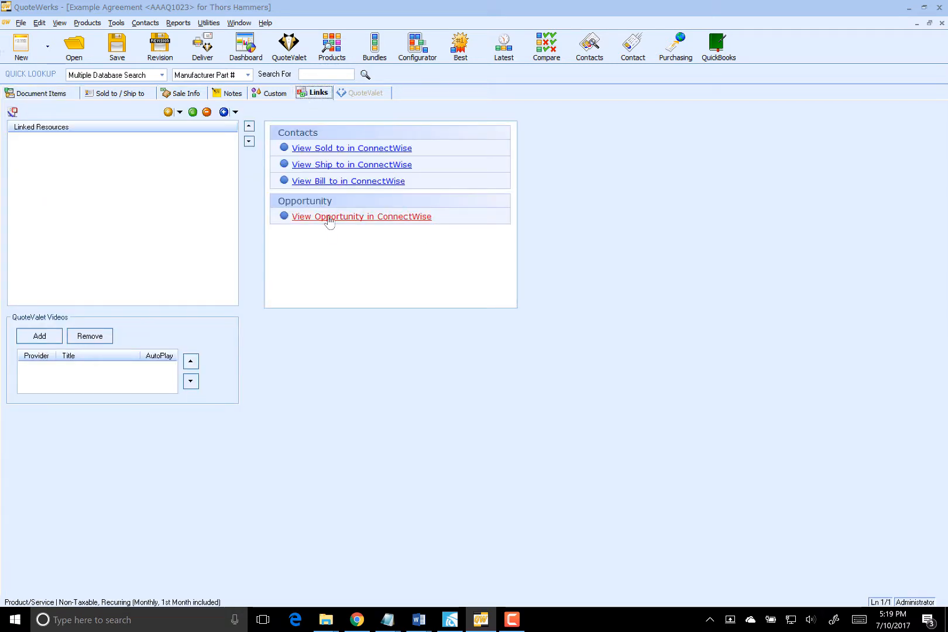
{"action": "left_click", "coordinate": [361, 216]}
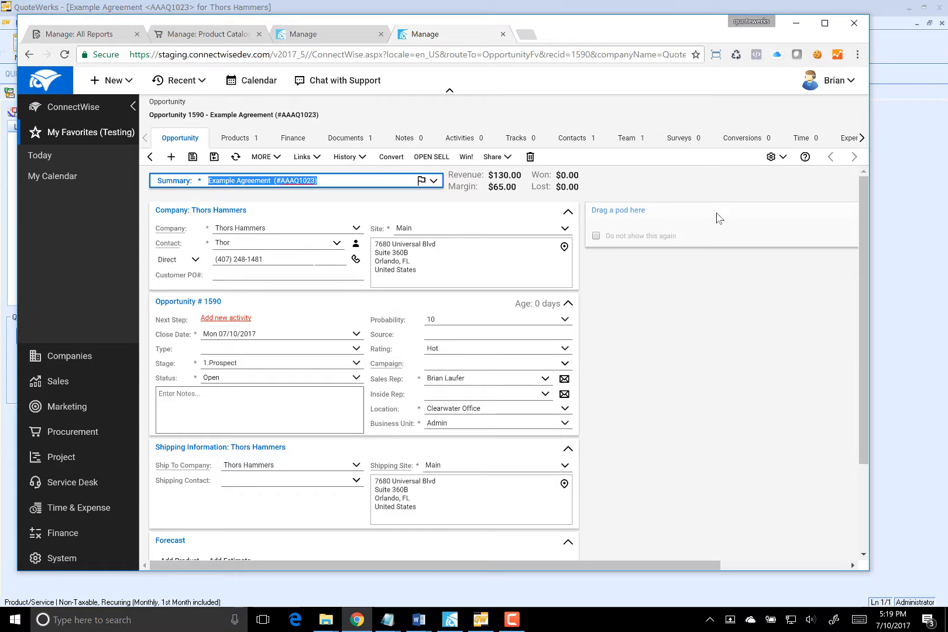
{"action": "scroll", "scroll_direction": "down", "scroll_amount": 3}
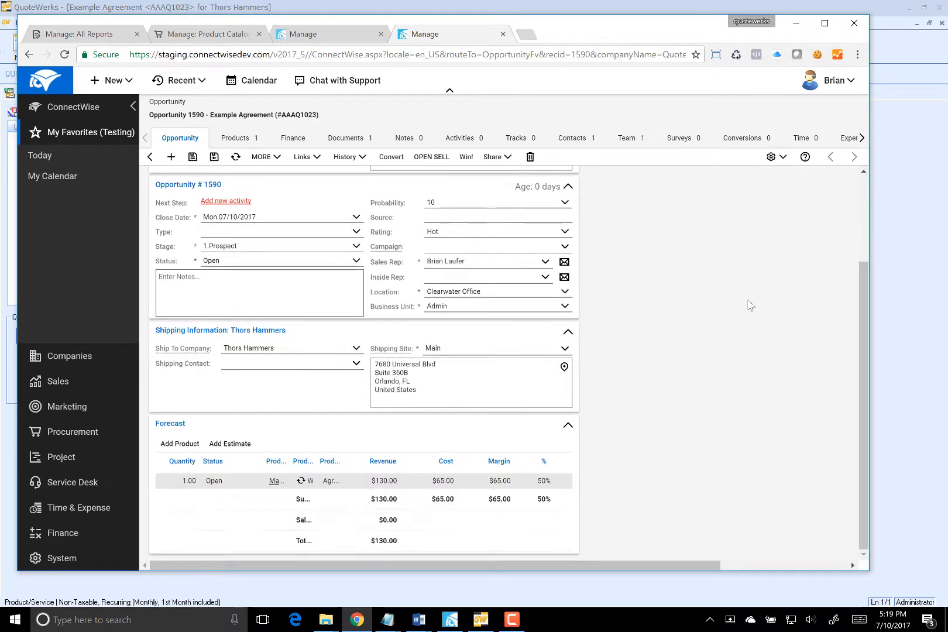
{"action": "mouse_move", "coordinate": [271, 411]}
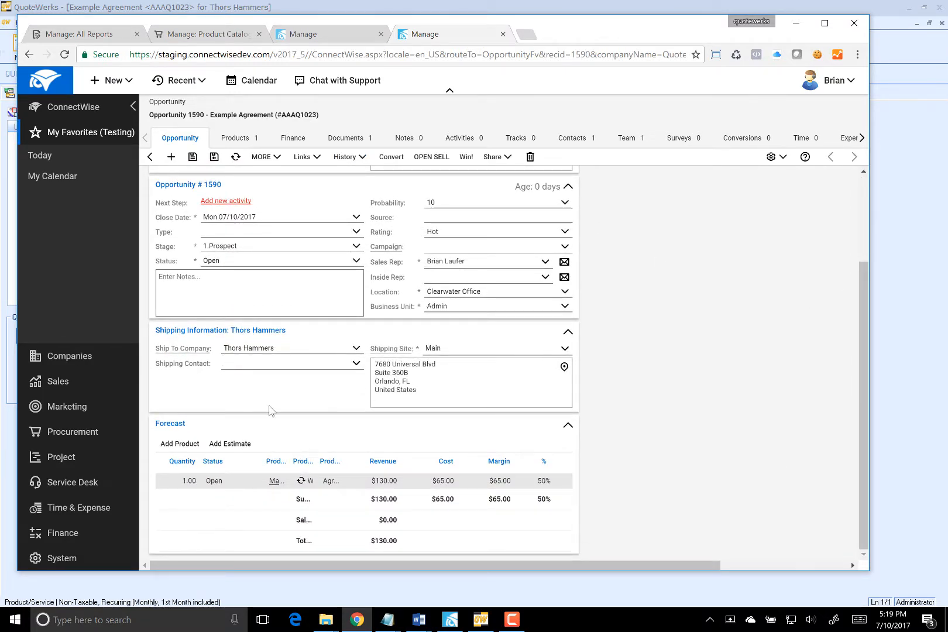
{"action": "left_click", "coordinate": [383, 480]}
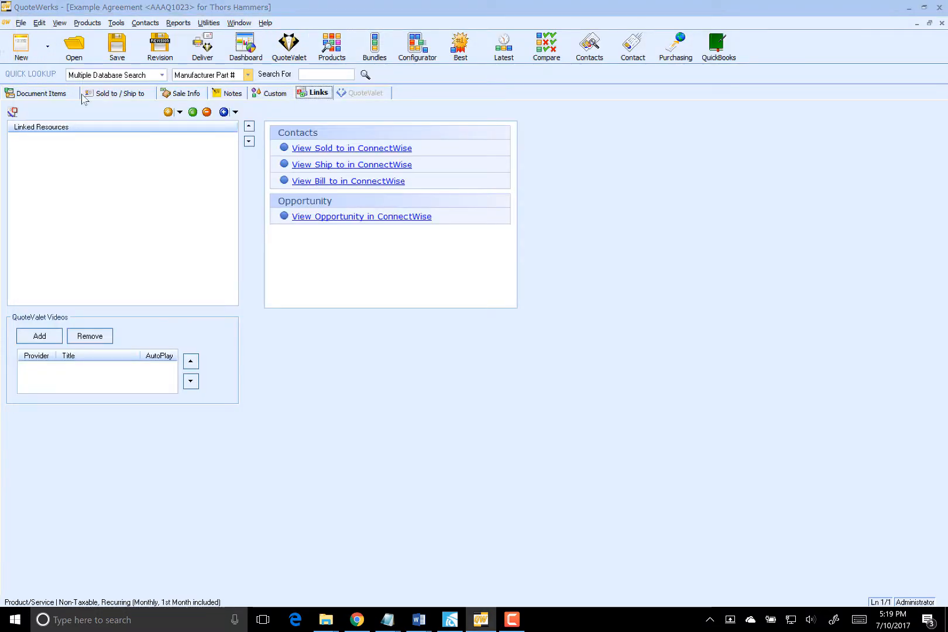
- Convert the quote to an order via File > Convert to Order, with Create Sales Order unchecked
{"action": "left_click", "coordinate": [42, 93]}
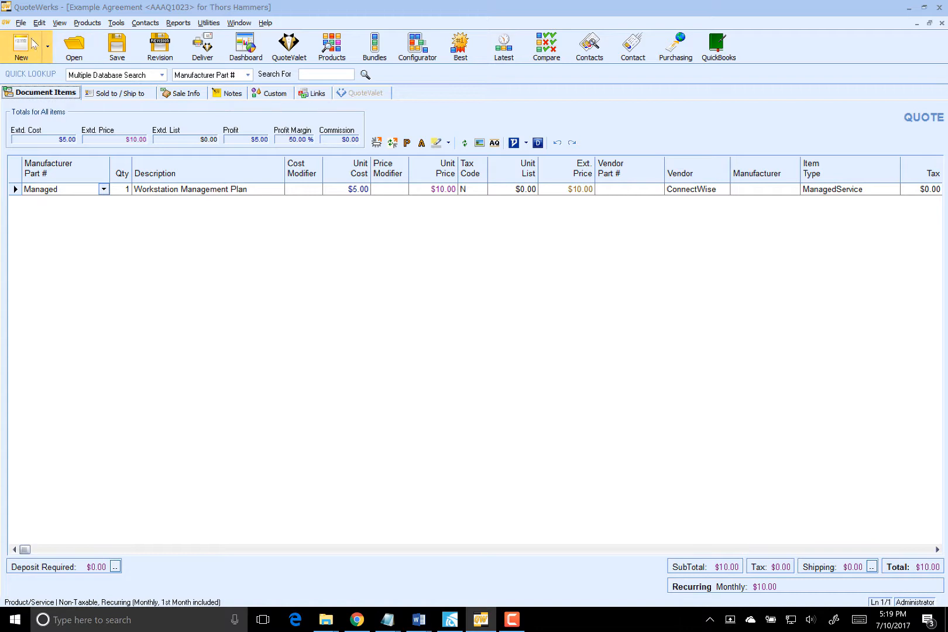
{"action": "left_click", "coordinate": [21, 22]}
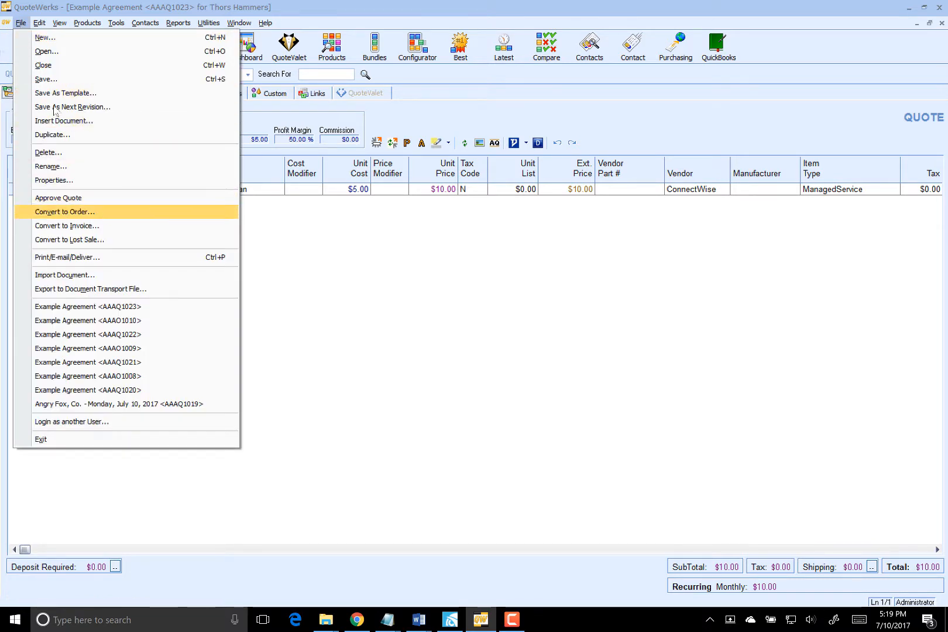
{"action": "left_click", "coordinate": [65, 211]}
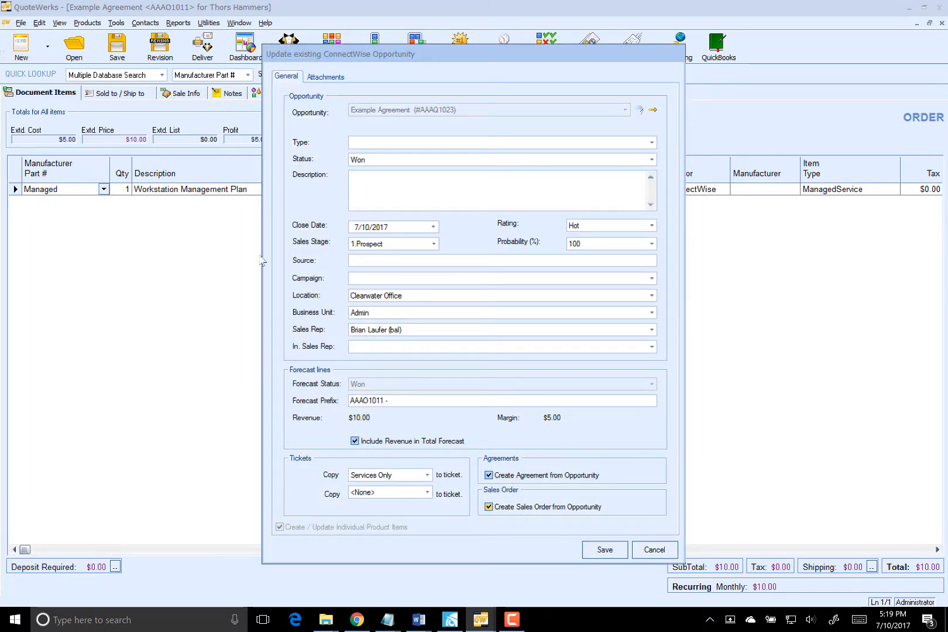
{"action": "left_click", "coordinate": [488, 506]}
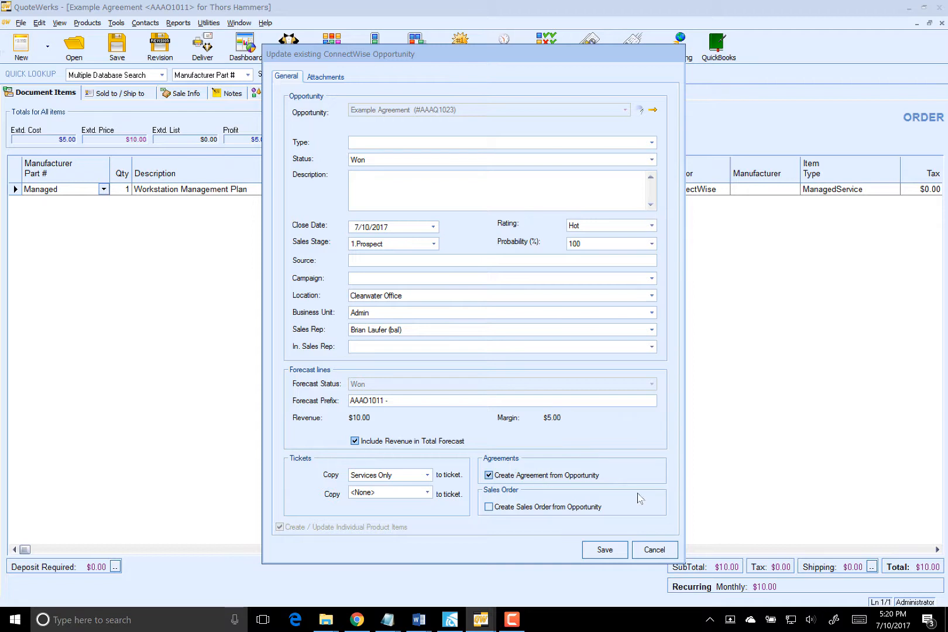
{"action": "left_click", "coordinate": [603, 550]}
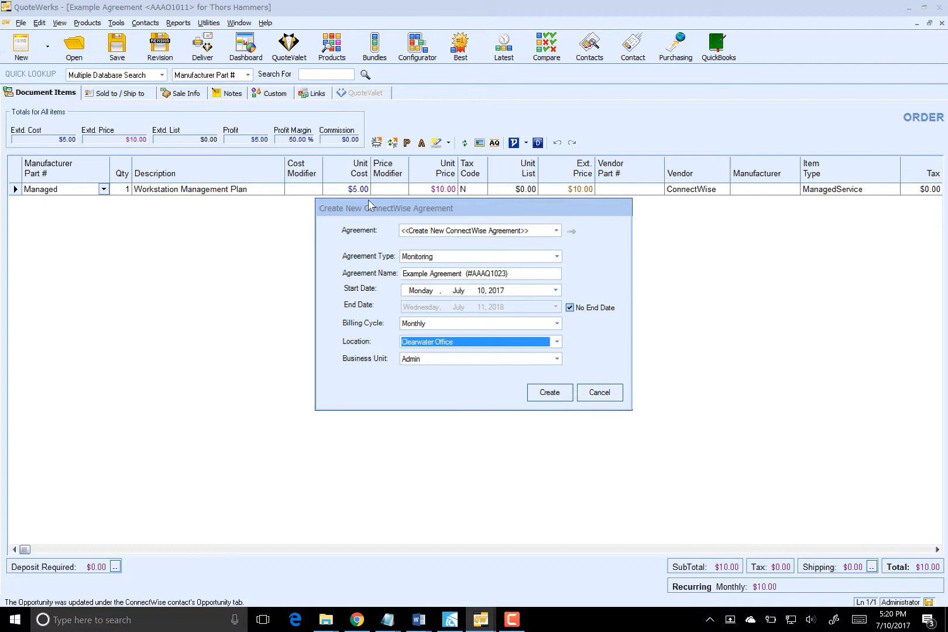
- Keep <<Create New ConnectWise Agreement>> selected and create the Monitoring agreement 'Example Agreement'
{"action": "left_click", "coordinate": [555, 231]}
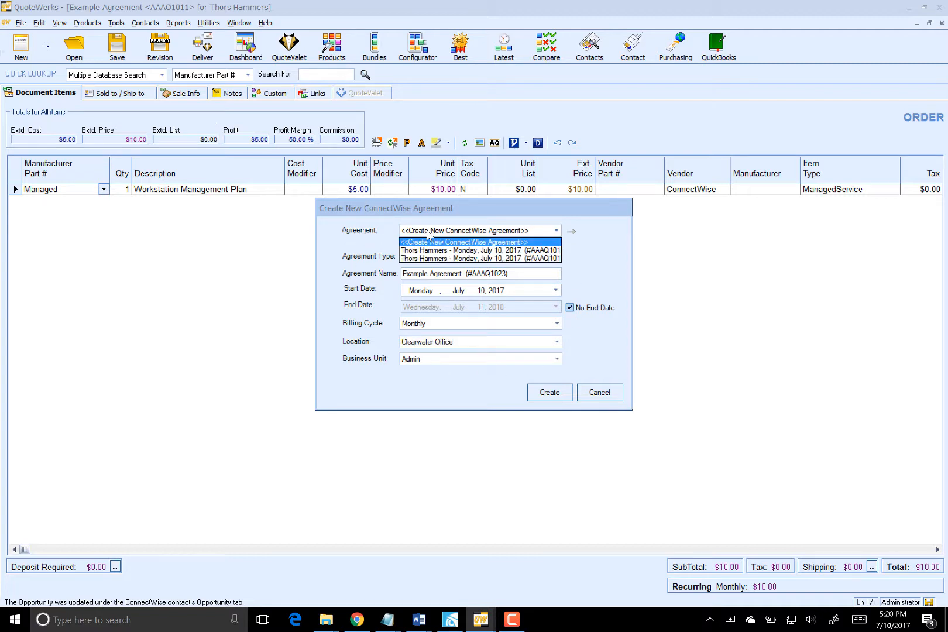
{"action": "left_click", "coordinate": [462, 242]}
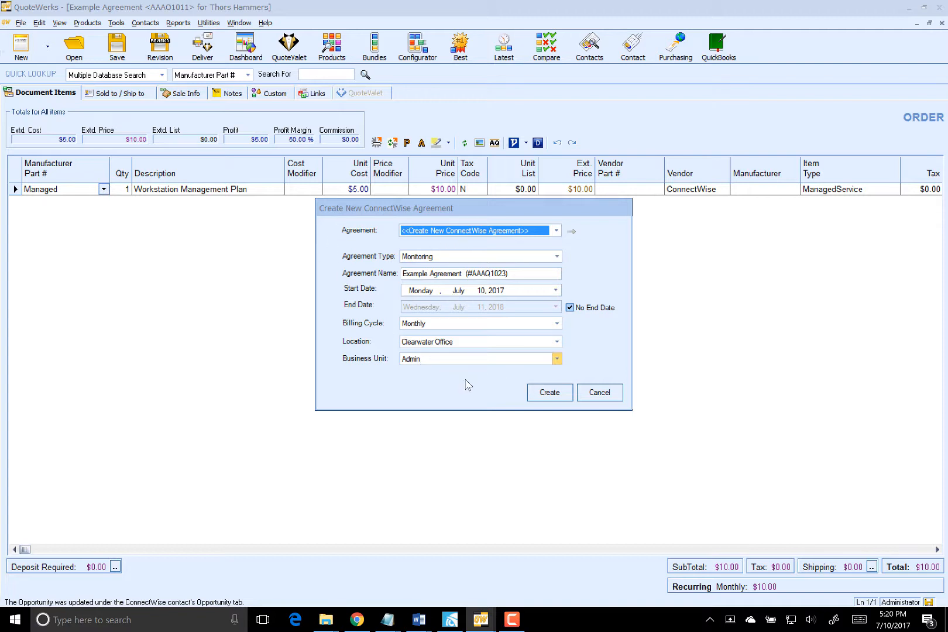
{"action": "left_click", "coordinate": [549, 392]}
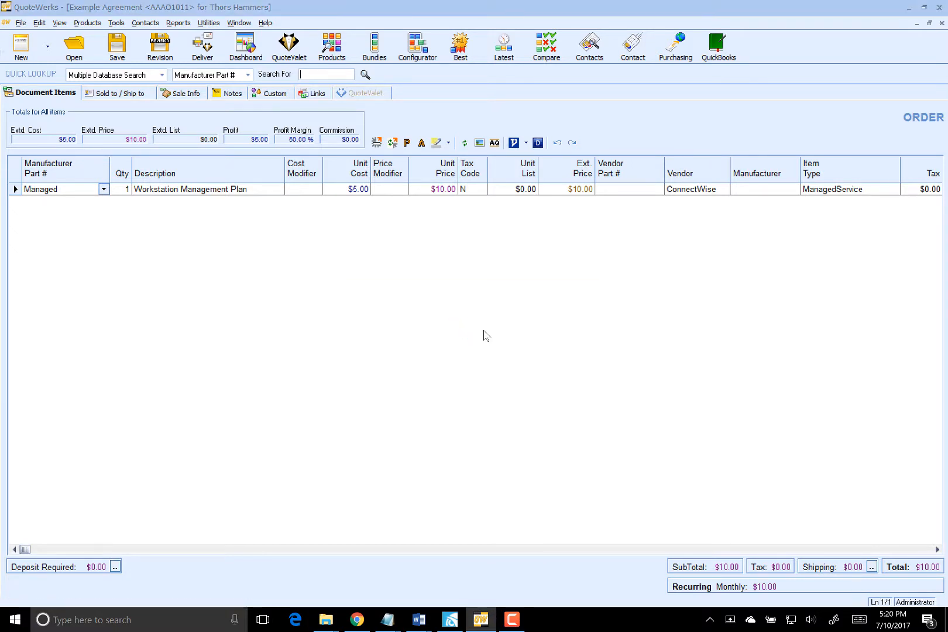
{"action": "mouse_move", "coordinate": [254, 170]}
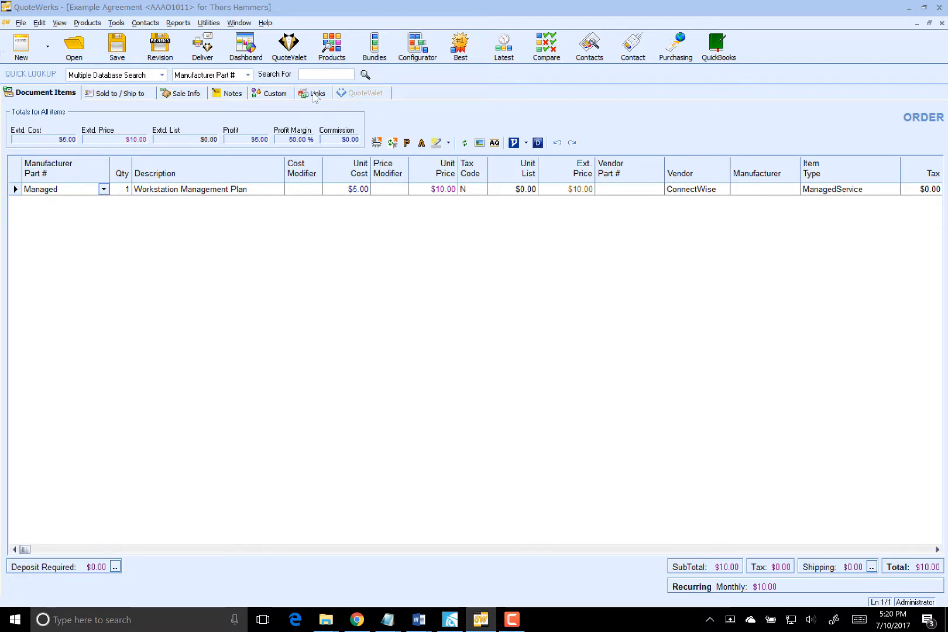
- From the order's Links, view Opportunity 1590 in ConnectWise and list its Conversions
{"action": "left_click", "coordinate": [314, 94]}
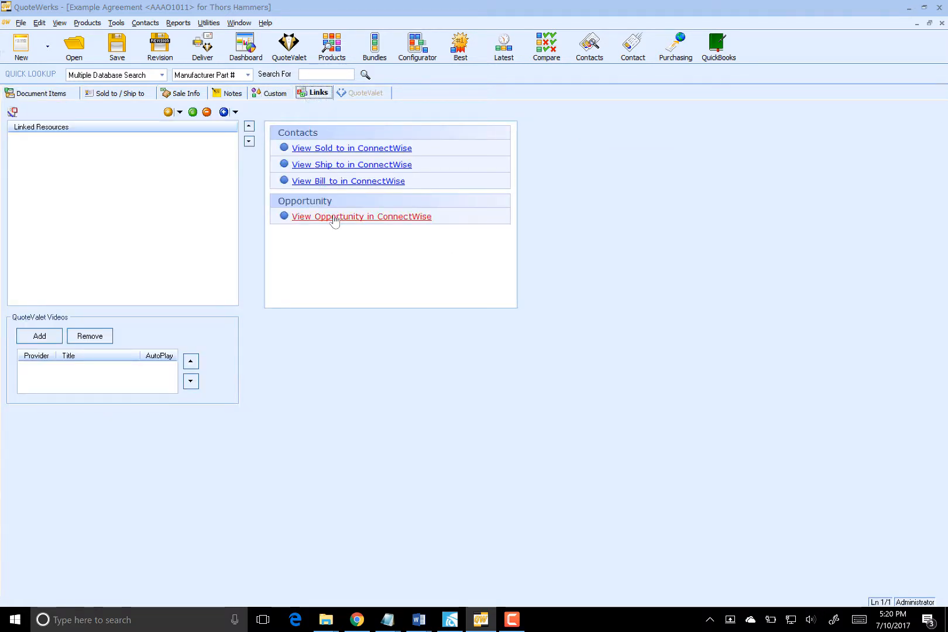
{"action": "left_click", "coordinate": [361, 215]}
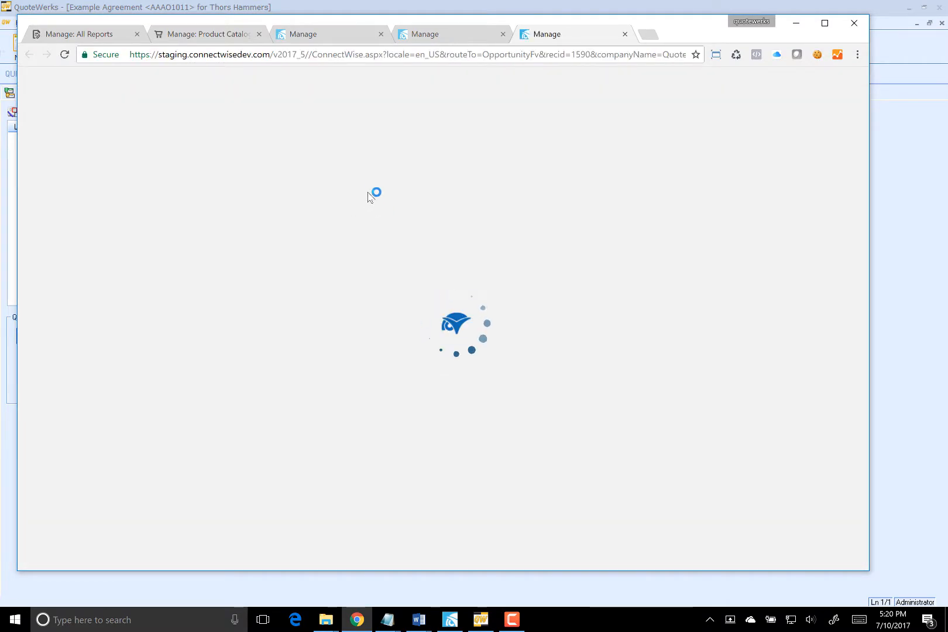
{"action": "mouse_move", "coordinate": [364, 241]}
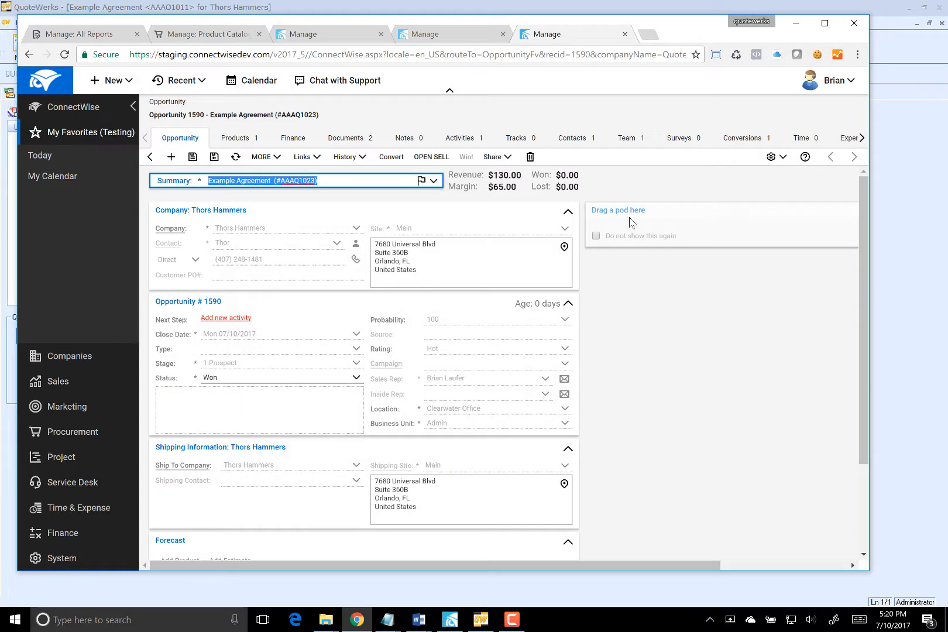
{"action": "left_click", "coordinate": [744, 138]}
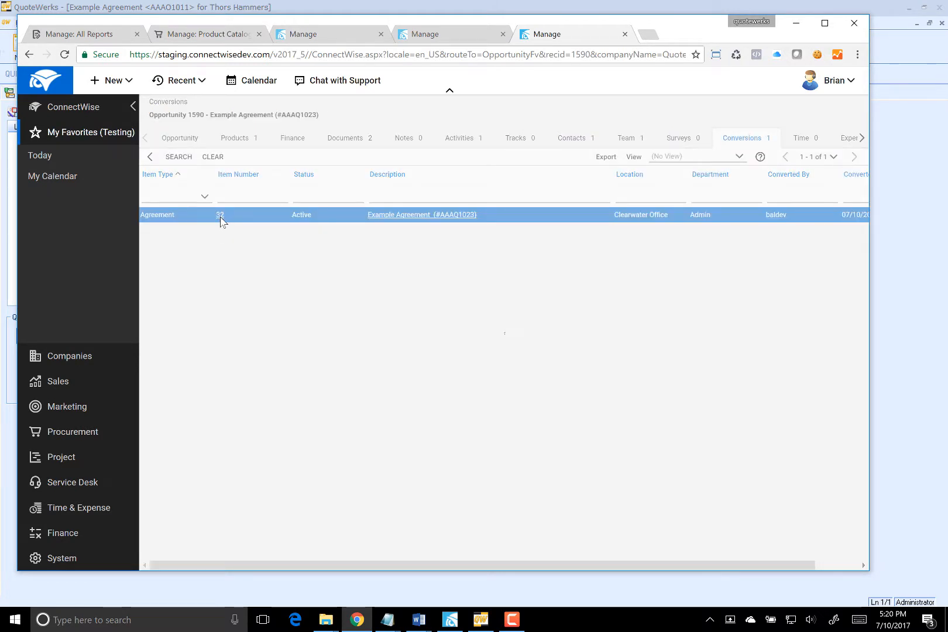
- Open the converted Example Agreement and show its Additions with the Managed Workstation line at $10.00
{"action": "left_click", "coordinate": [421, 214]}
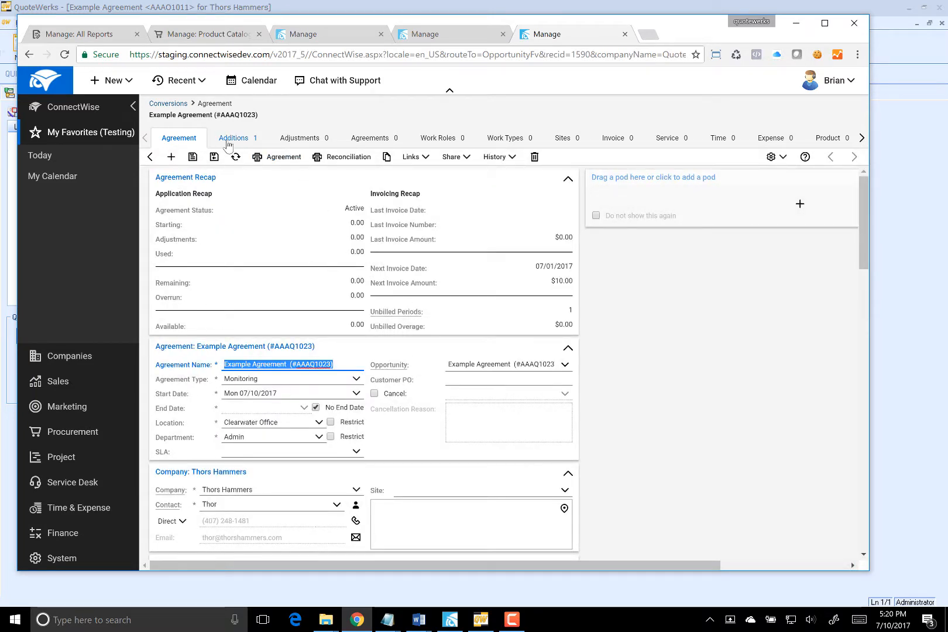
{"action": "left_click", "coordinate": [233, 138]}
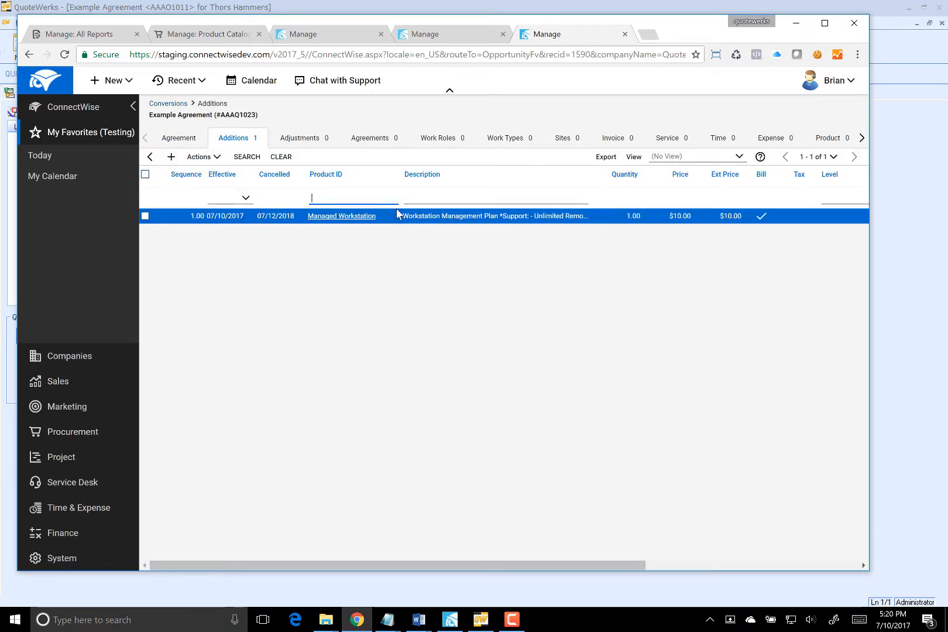
{"action": "left_click", "coordinate": [348, 250]}
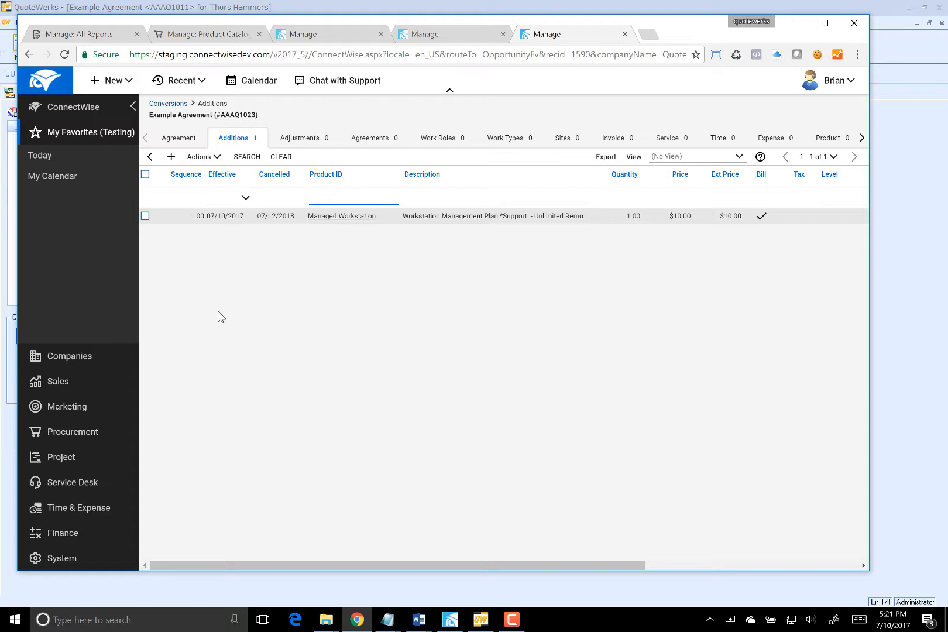
{"action": "mouse_move", "coordinate": [216, 312]}
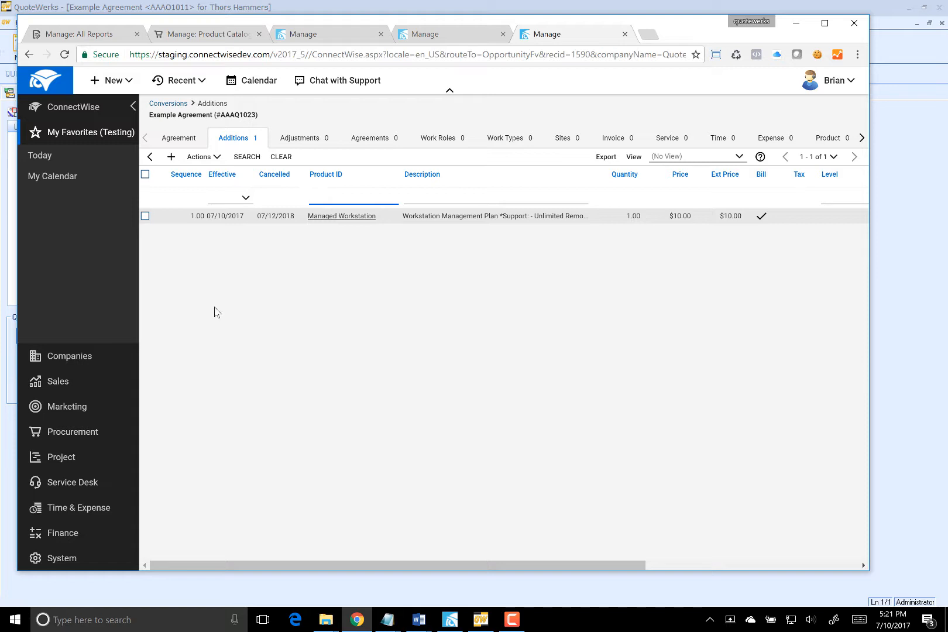